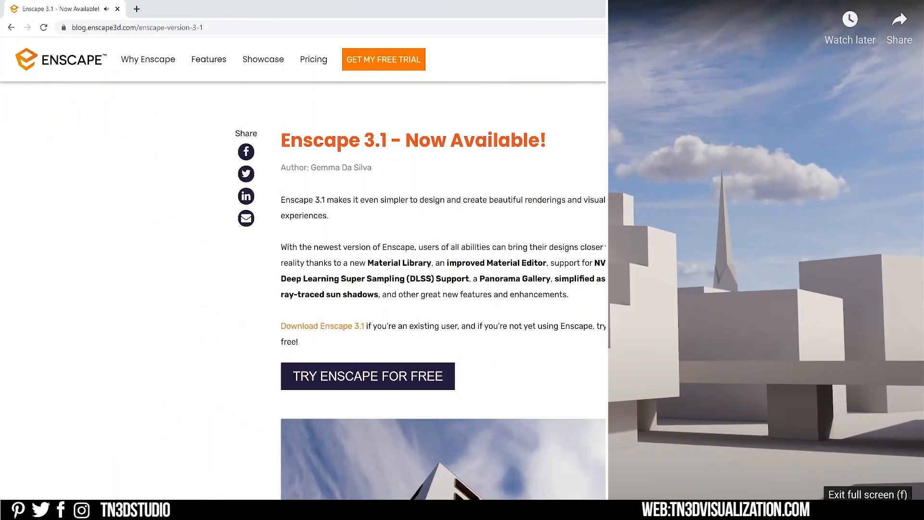
# - Clear the highlighted feature list and scroll the Enscape 3.1 post down to 'NEW: Material Library'
pyautogui.click(866, 494)
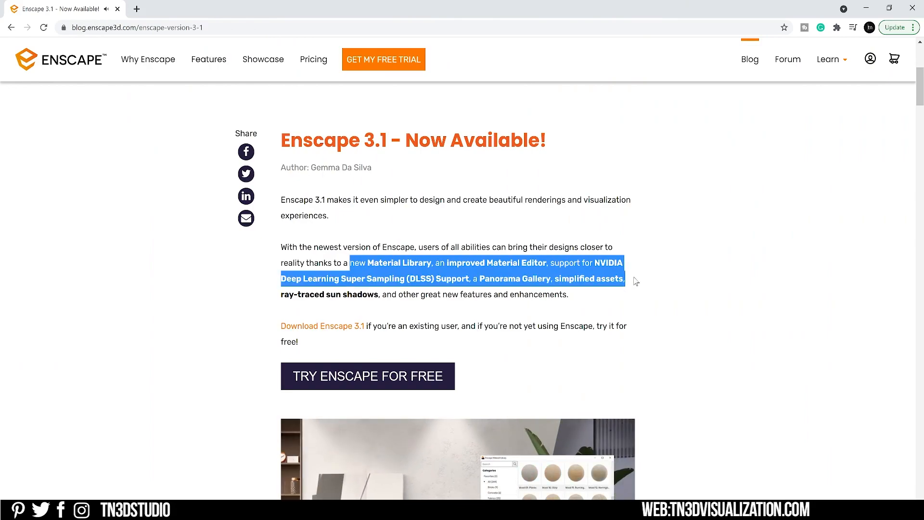
pyautogui.click(642, 302)
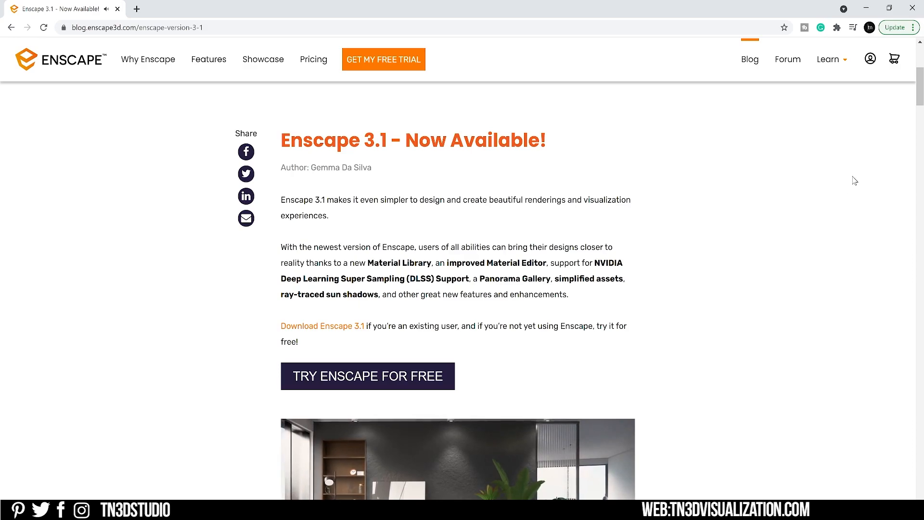
pyautogui.scroll(-3)
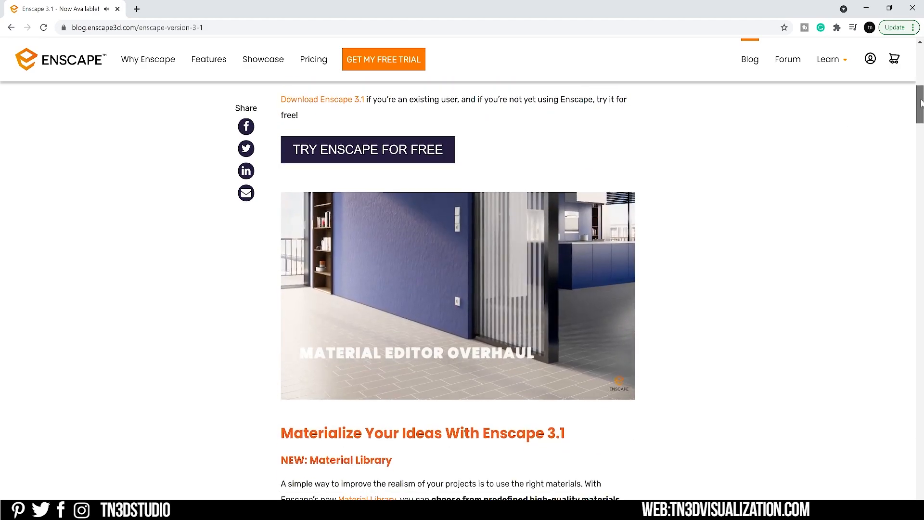
pyautogui.scroll(-3)
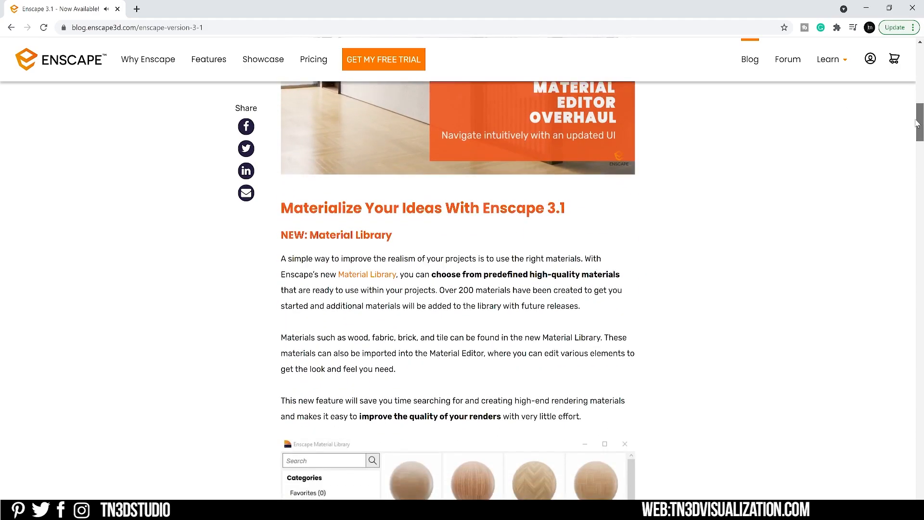
pyautogui.scroll(-3)
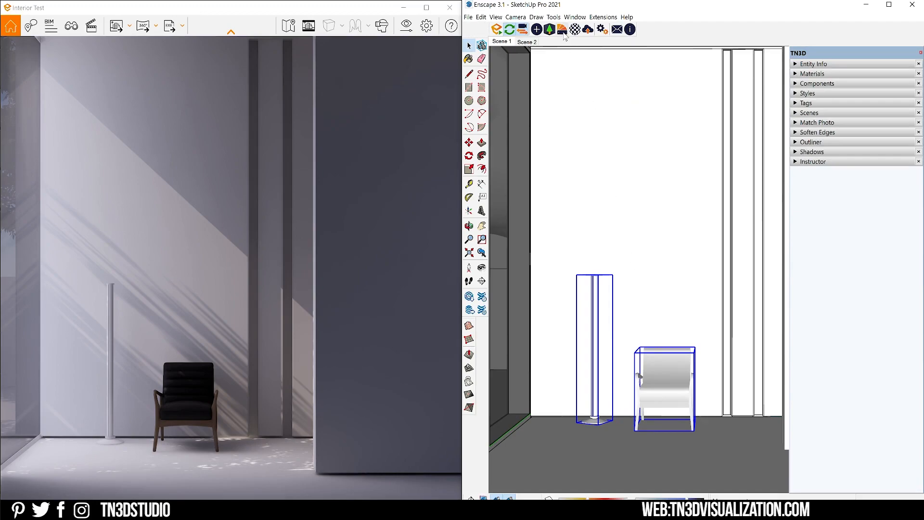
# - Open the Enscape Material Library, search for 'gold' materials, then clear the search
pyautogui.click(561, 29)
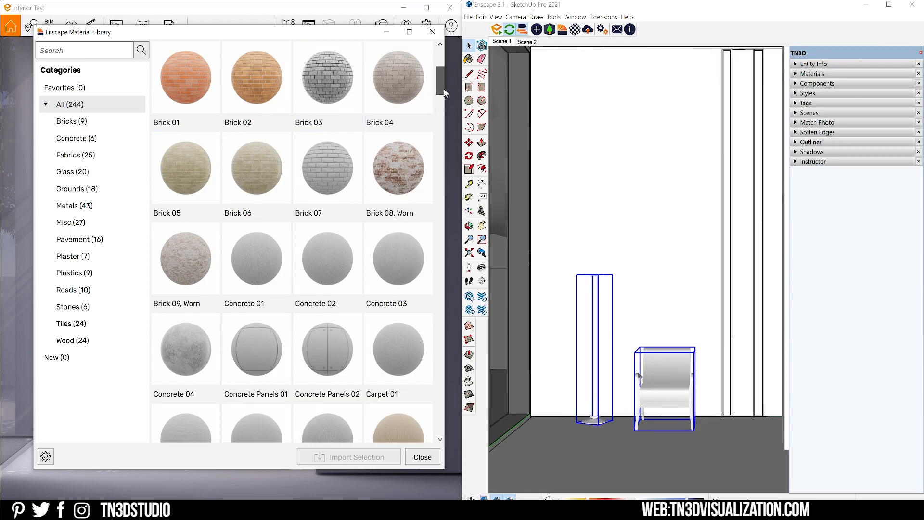
pyautogui.scroll(-3)
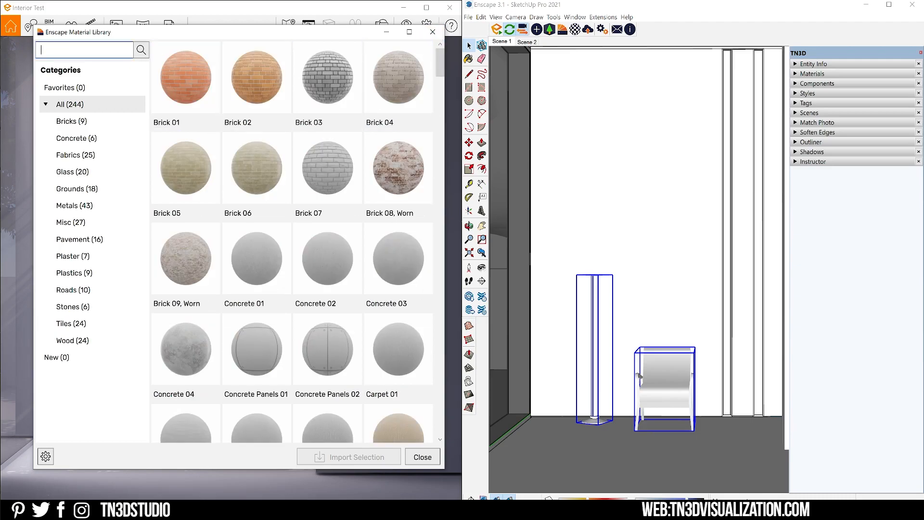
pyautogui.write('gold')
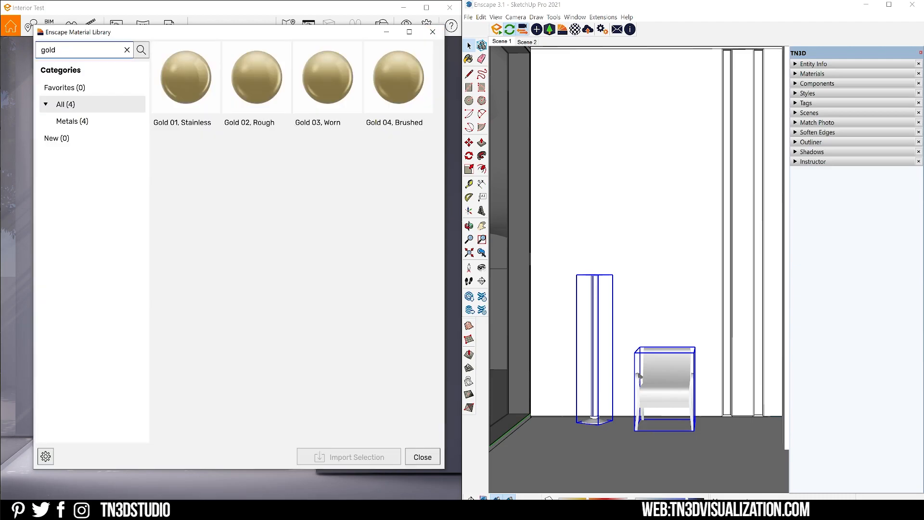
pyautogui.press('backspace')
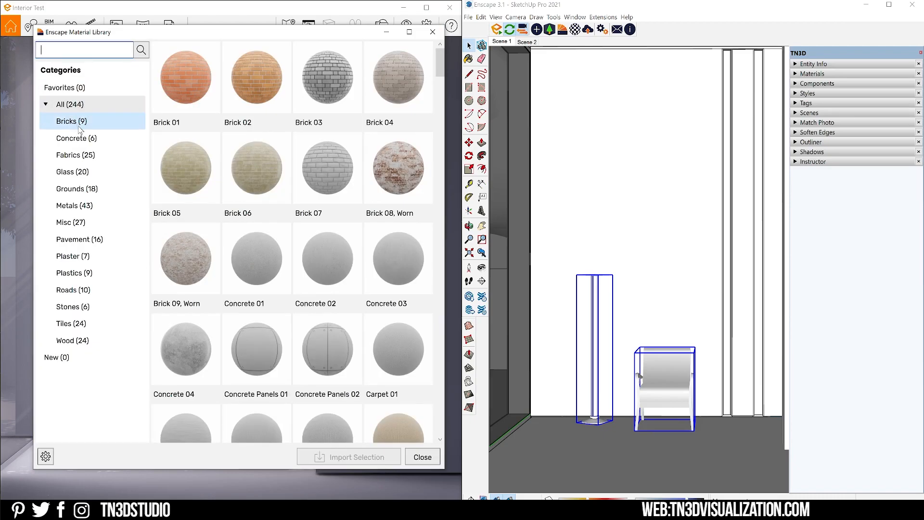
# - Browse the Bricks, Concrete, Metals and Wood categories, ending back on Concrete
pyautogui.click(68, 105)
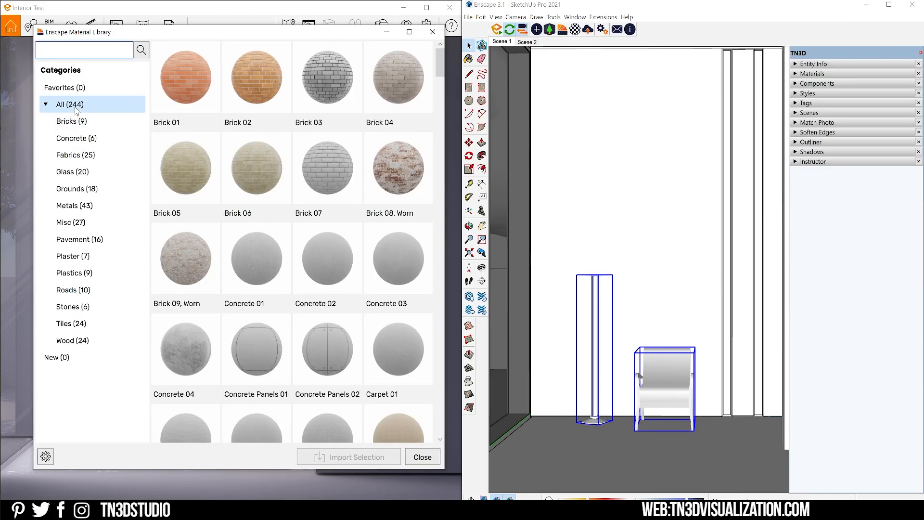
pyautogui.click(70, 120)
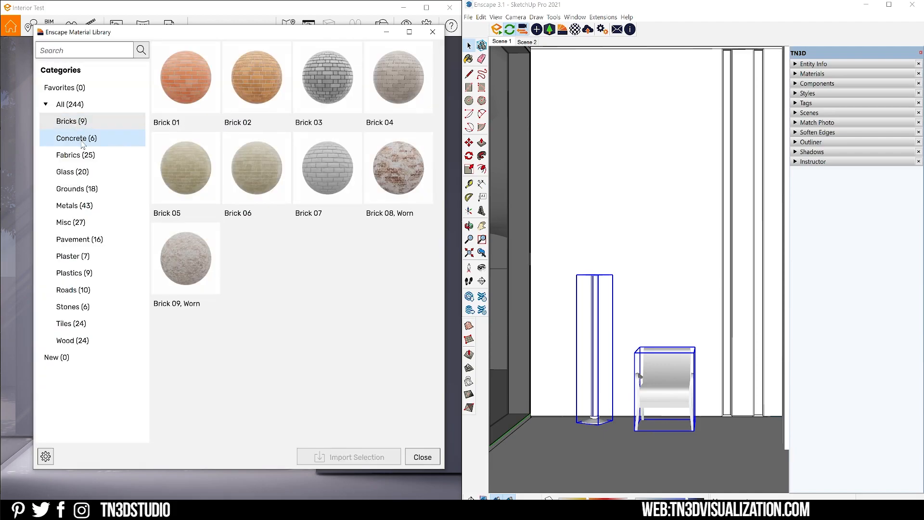
pyautogui.click(76, 138)
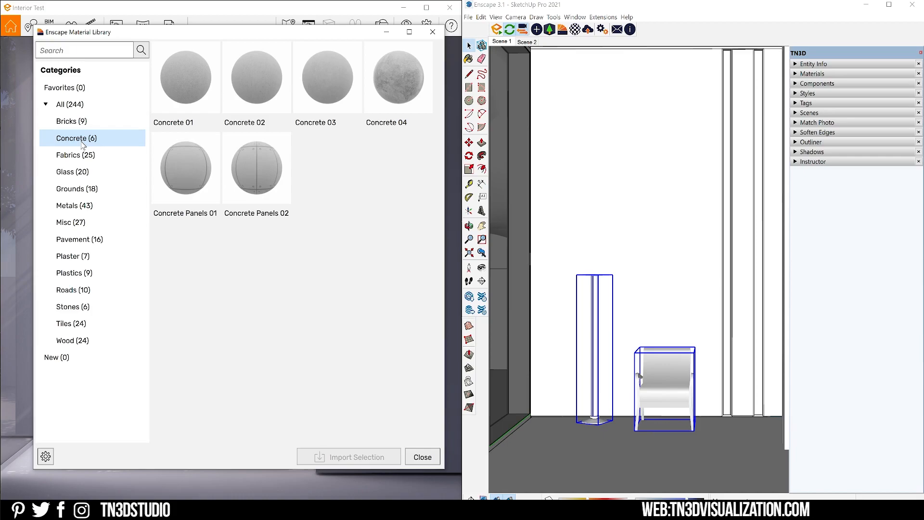
pyautogui.click(74, 205)
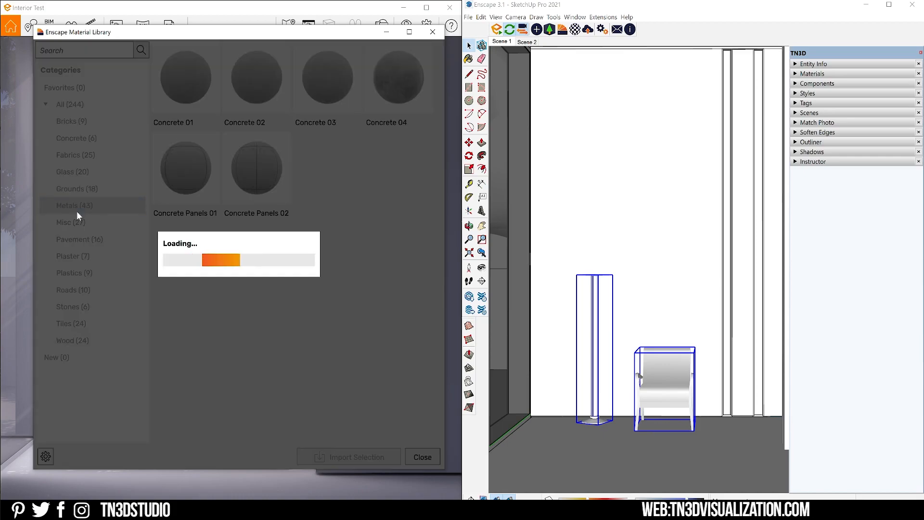
pyautogui.click(74, 205)
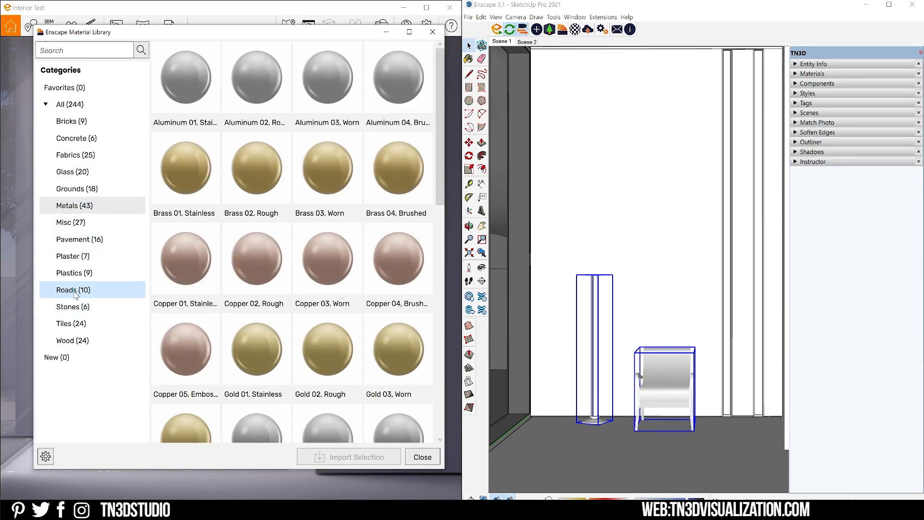
pyautogui.click(65, 340)
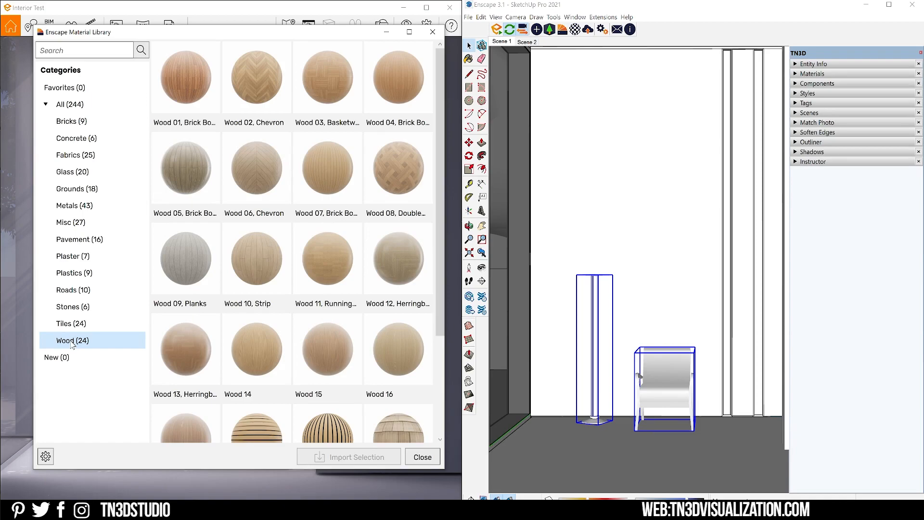
pyautogui.click(76, 138)
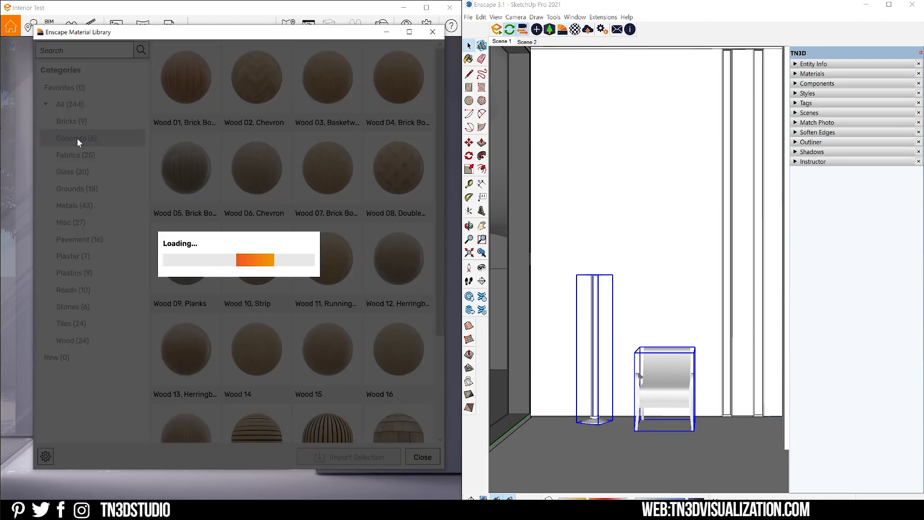
# - Select Concrete 01 and star Concrete 01 and Concrete 04 as favourites
pyautogui.click(75, 138)
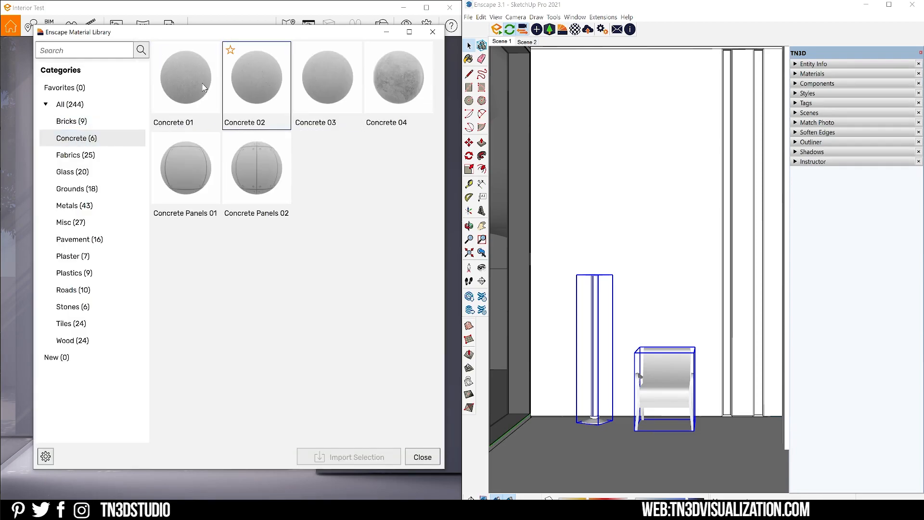
pyautogui.click(185, 77)
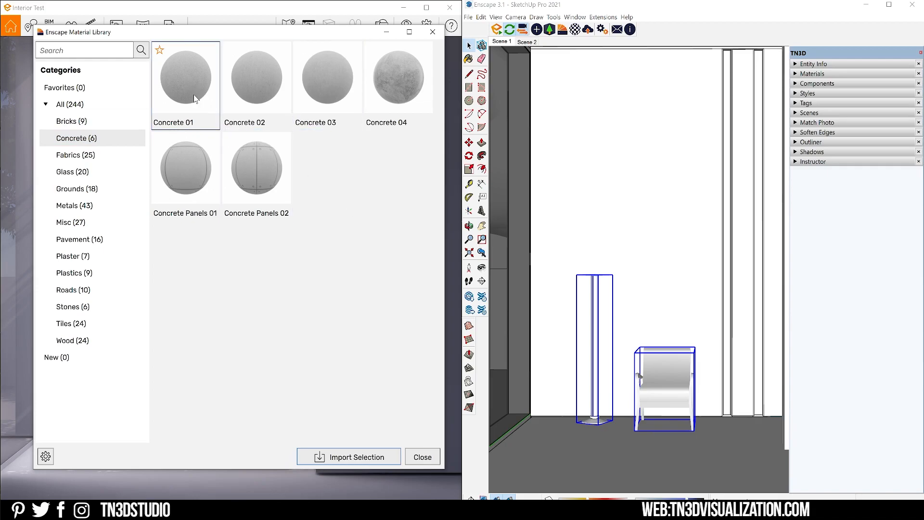
pyautogui.rightClick(194, 98)
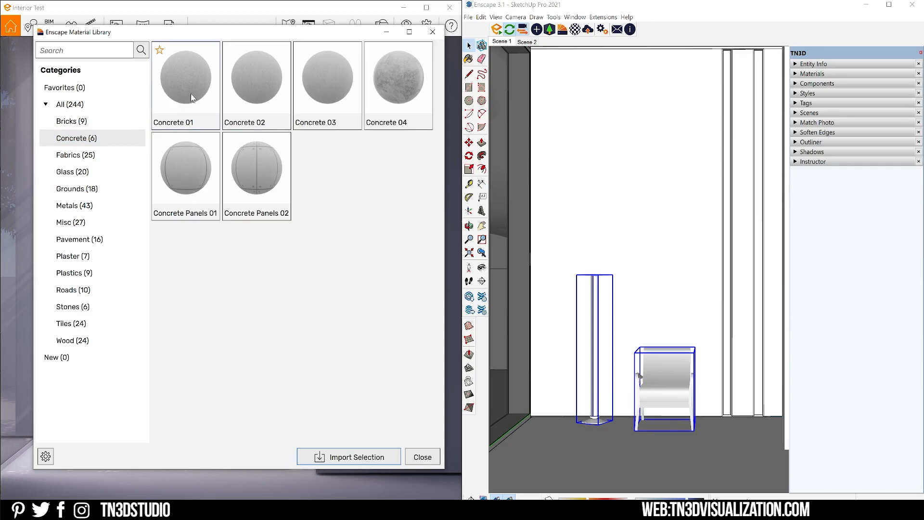
pyautogui.click(185, 84)
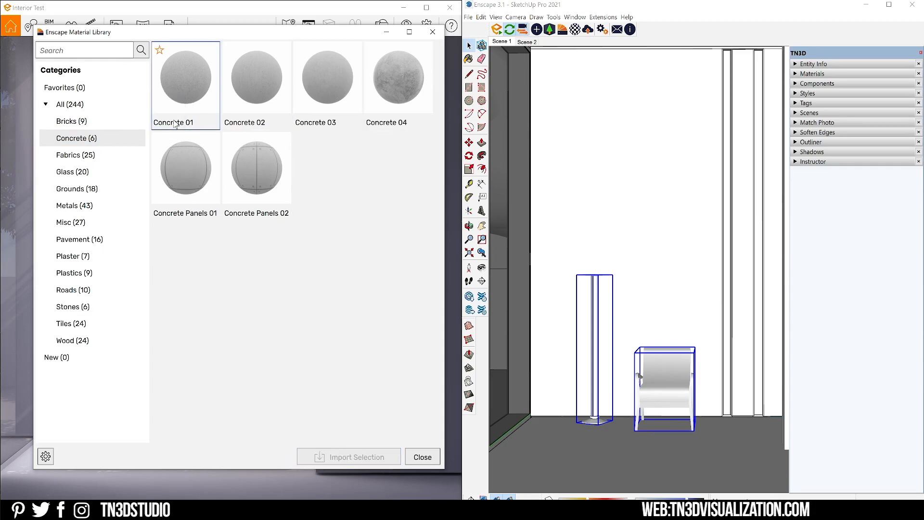
pyautogui.moveTo(188, 66)
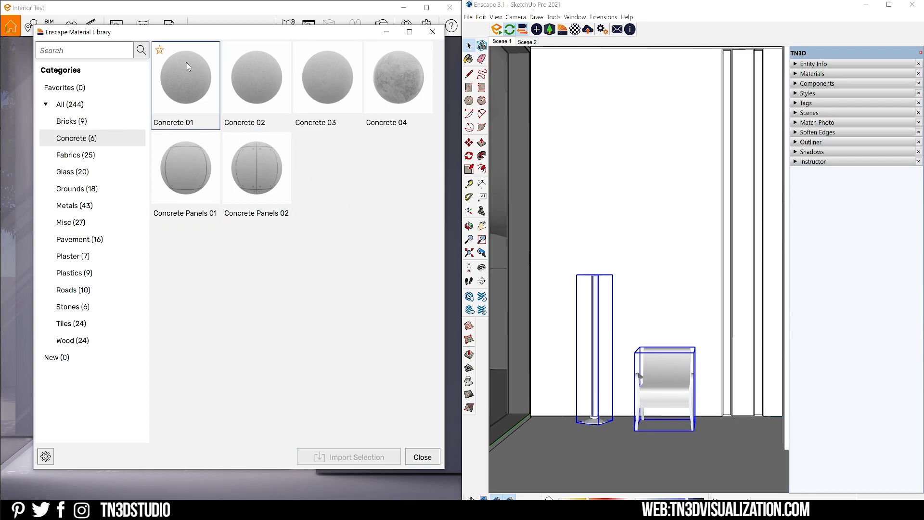
pyautogui.click(159, 49)
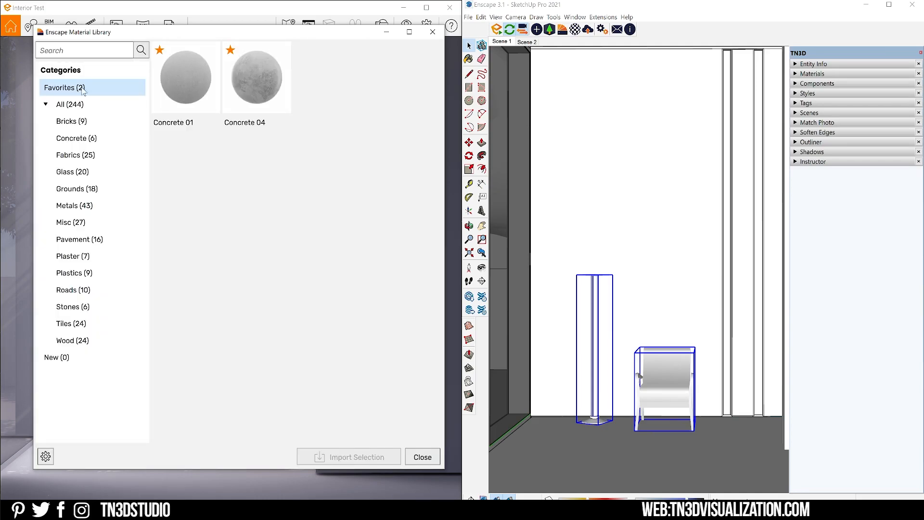
# - Filter to favourites, import Concrete 01 into the model, and close the library
pyautogui.click(185, 76)
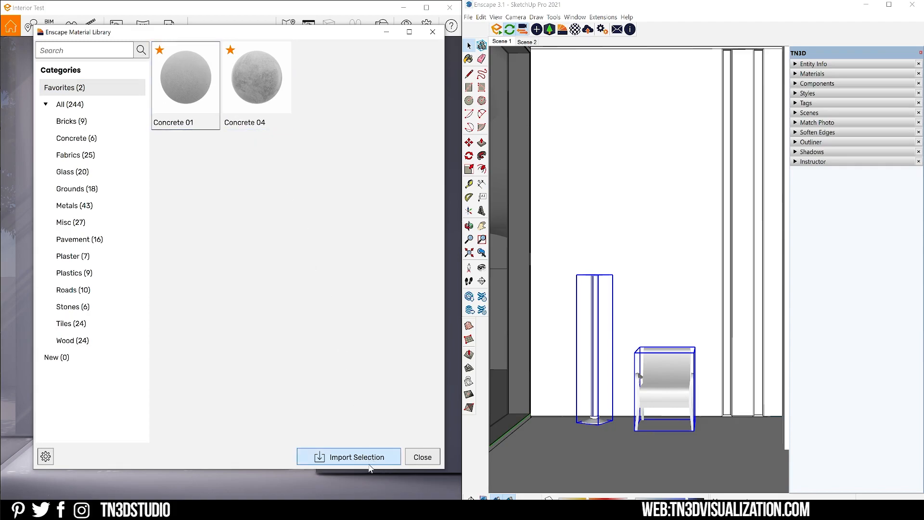
pyautogui.click(349, 456)
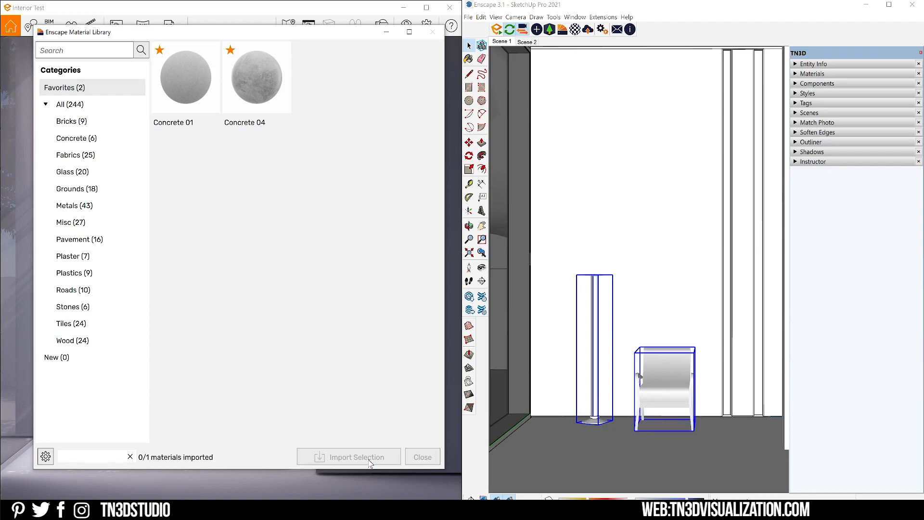
pyautogui.click(348, 456)
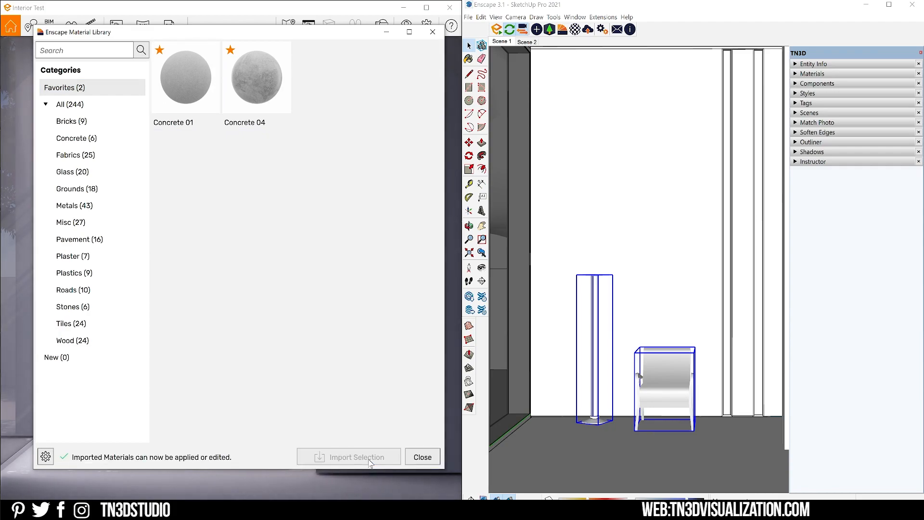
pyautogui.click(422, 457)
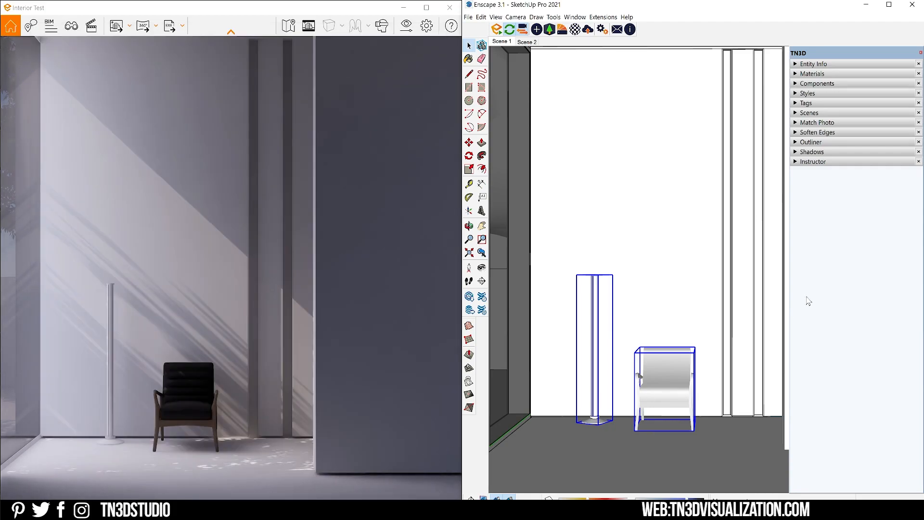
pyautogui.moveTo(673, 197)
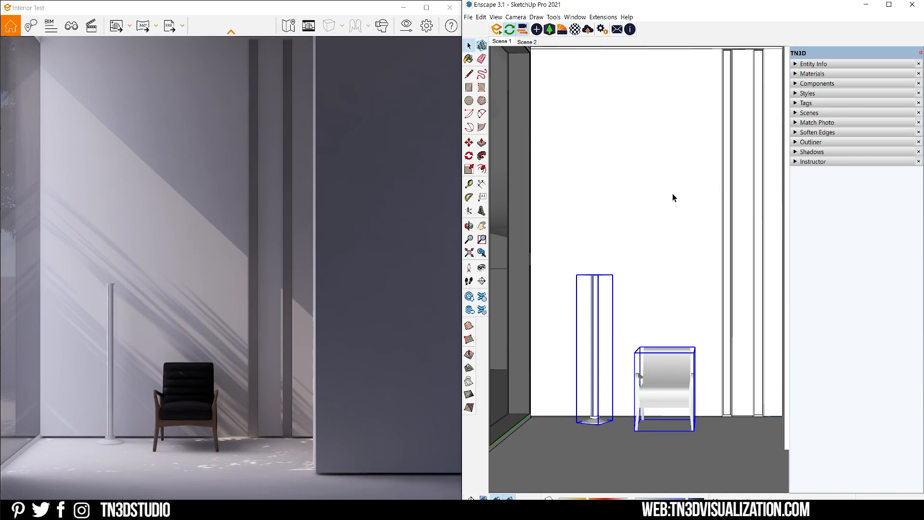
# - Deselect the lamp and chair, then view the pavement materials in the reopened library
pyautogui.click(812, 73)
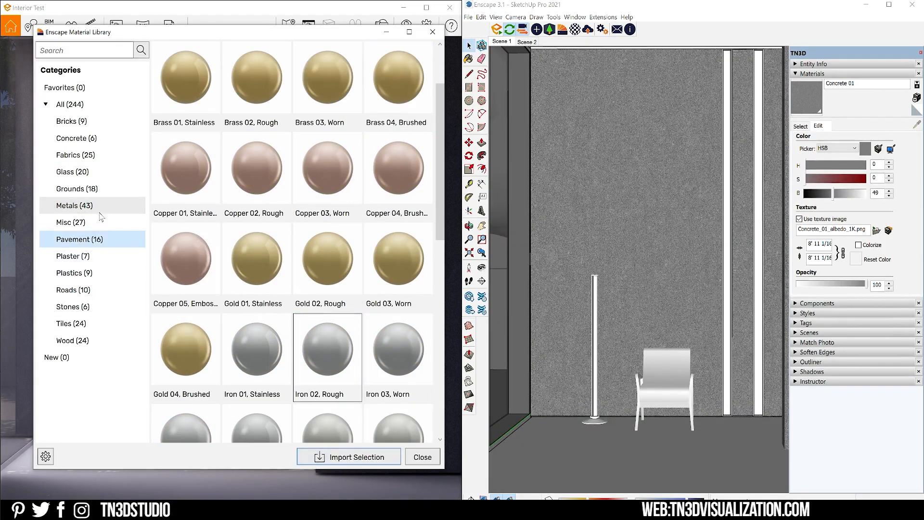
pyautogui.click(65, 340)
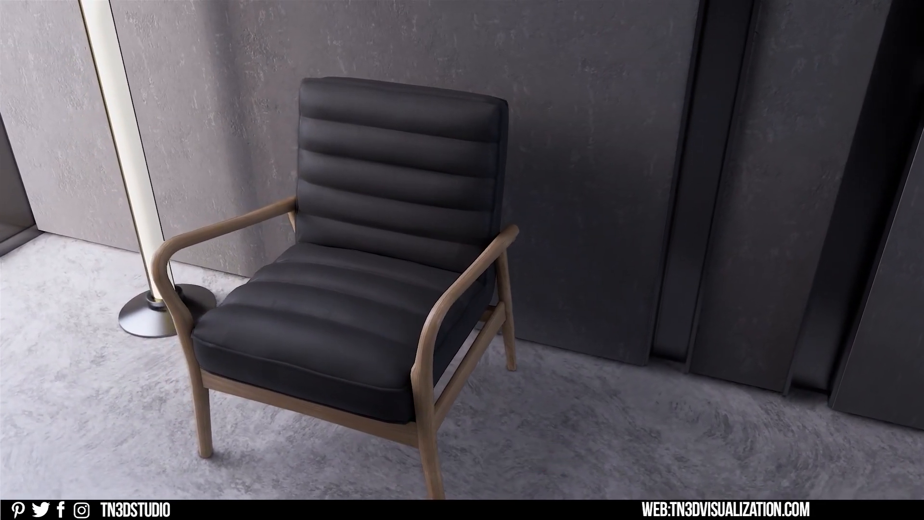
pyautogui.click(635, 104)
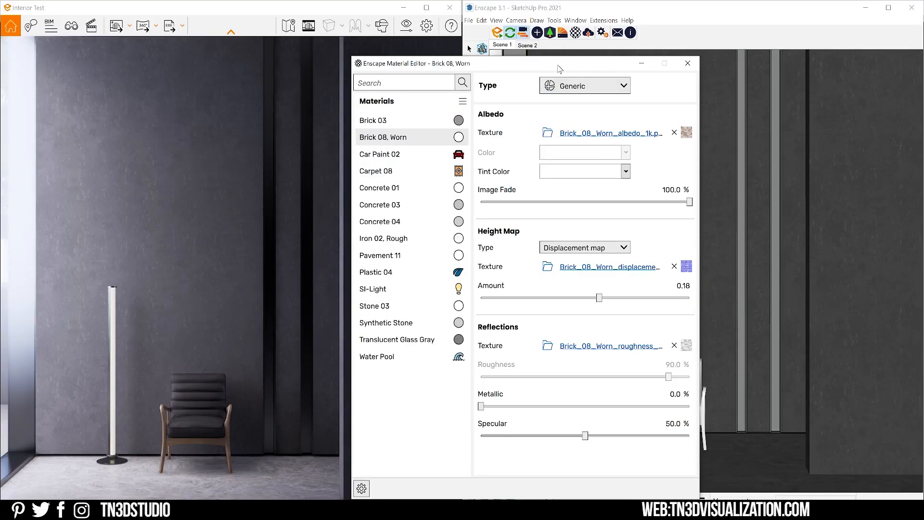
pyautogui.moveTo(479, 99)
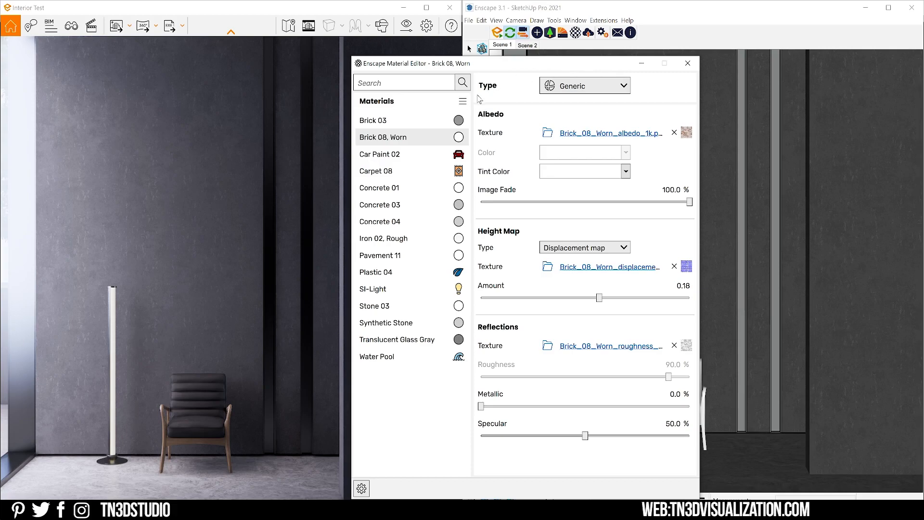
pyautogui.click(463, 100)
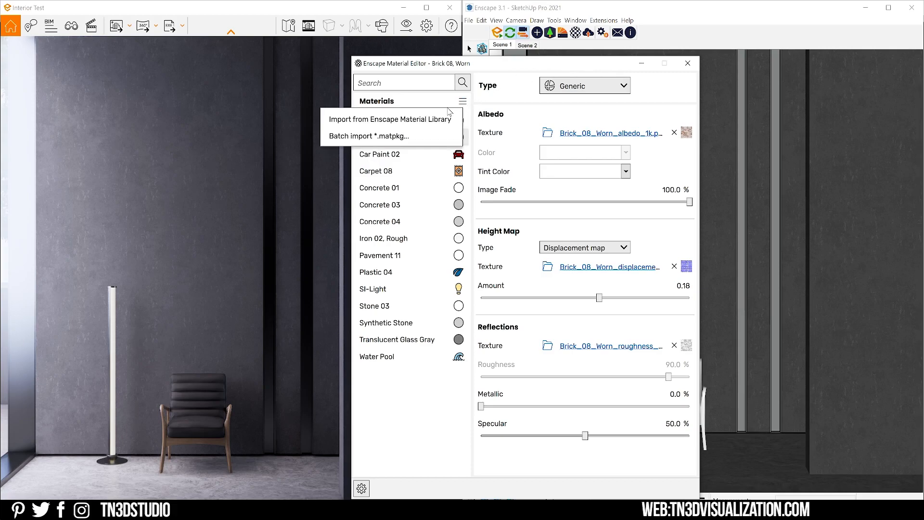
pyautogui.click(389, 118)
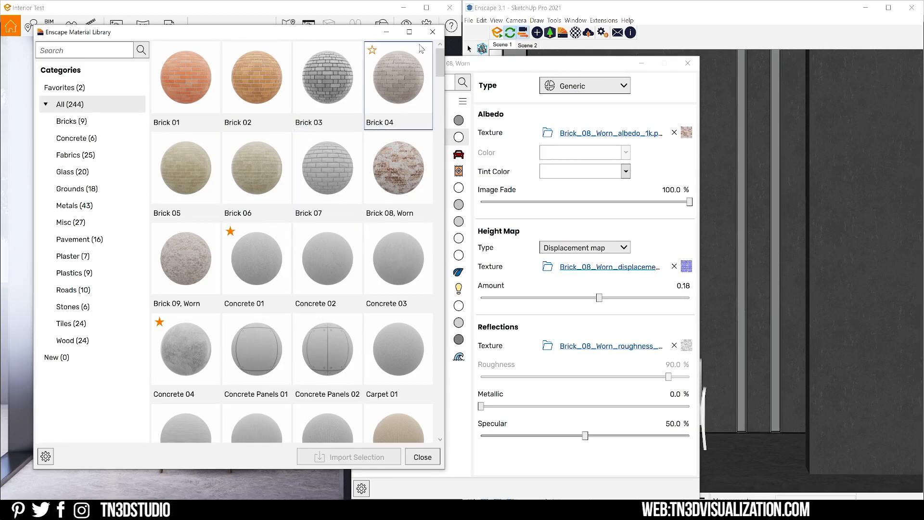
pyautogui.click(422, 456)
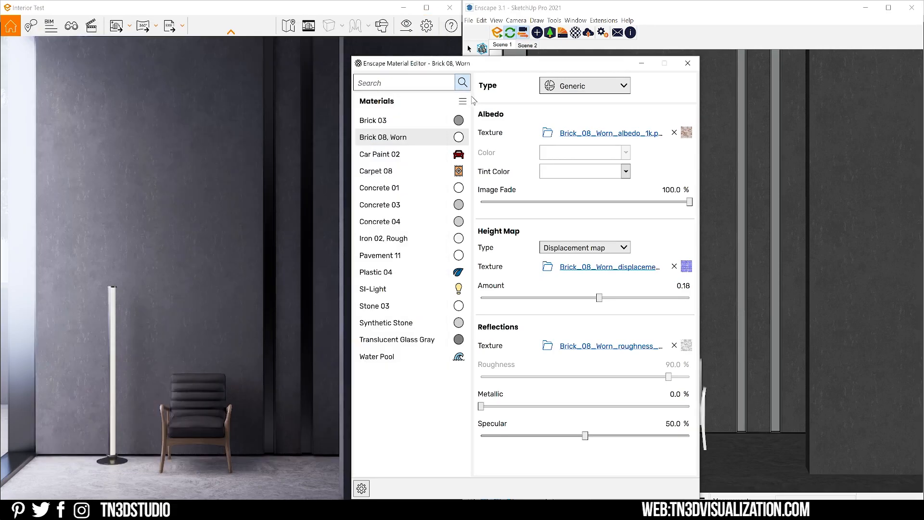
pyautogui.click(463, 100)
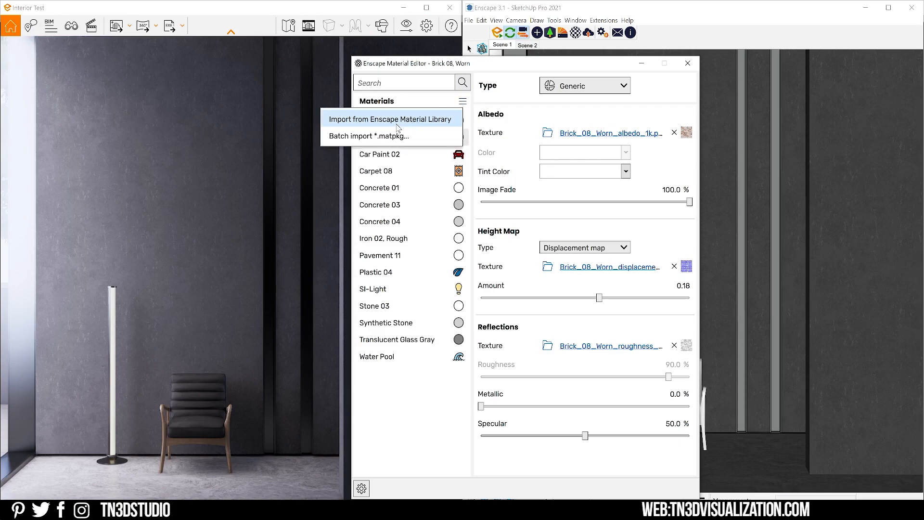
pyautogui.moveTo(415, 136)
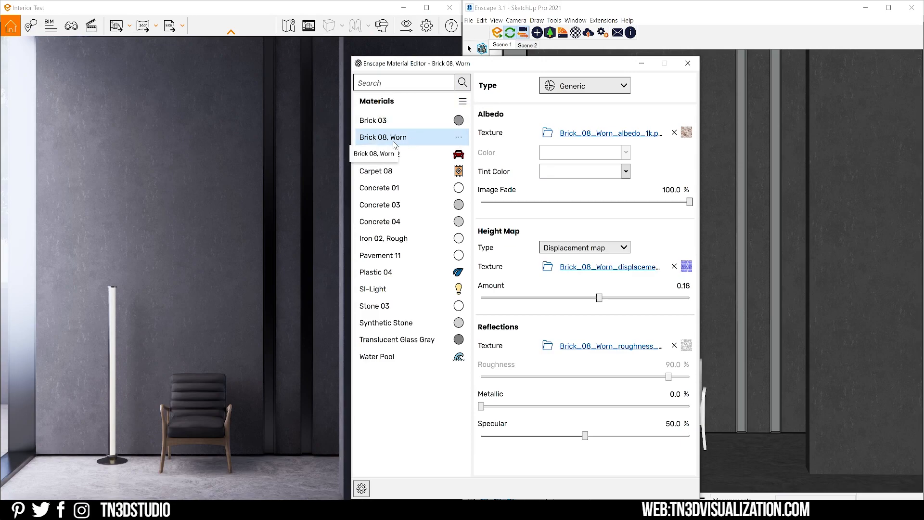
# - Check package options for Brick 08, Worn, then load Concrete 03 and start Import Material Package
pyautogui.click(459, 137)
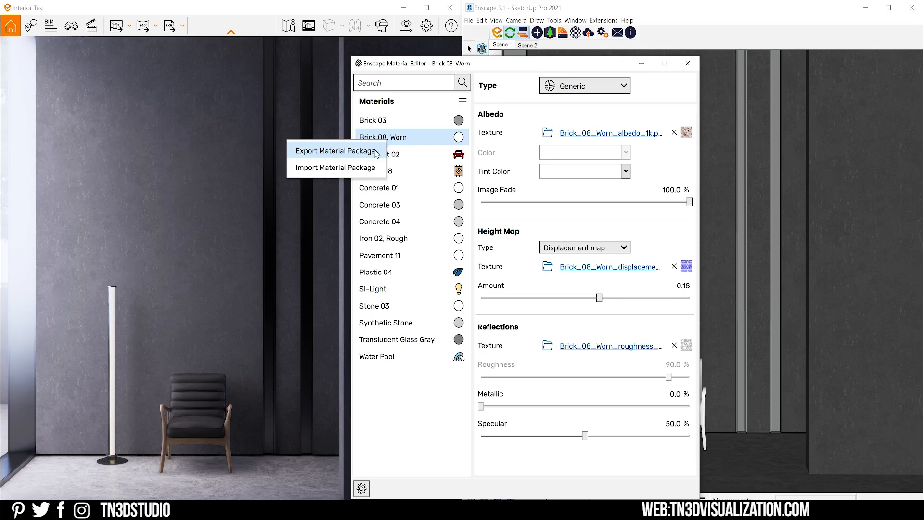
pyautogui.click(335, 150)
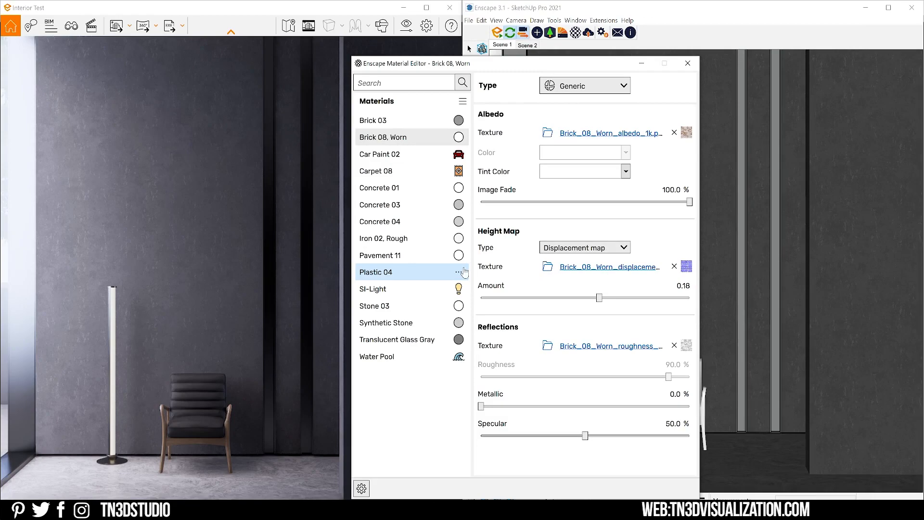
pyautogui.click(463, 101)
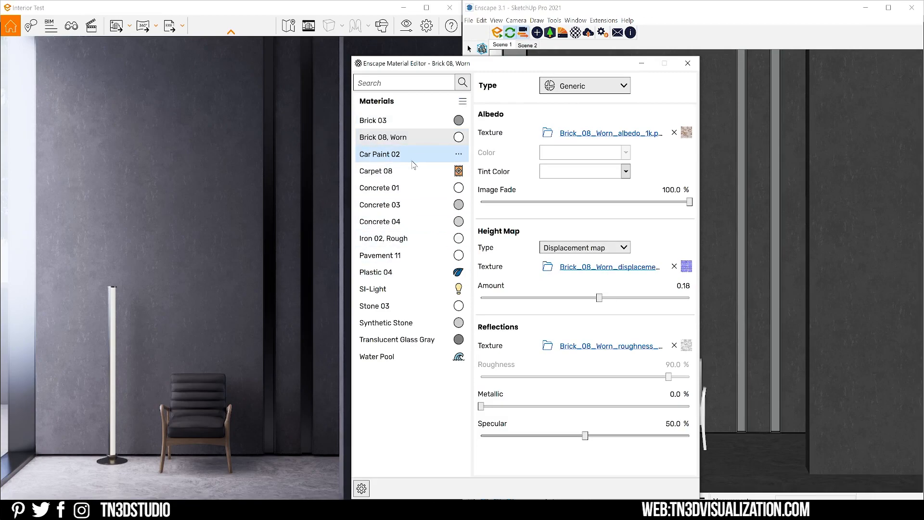
pyautogui.click(380, 204)
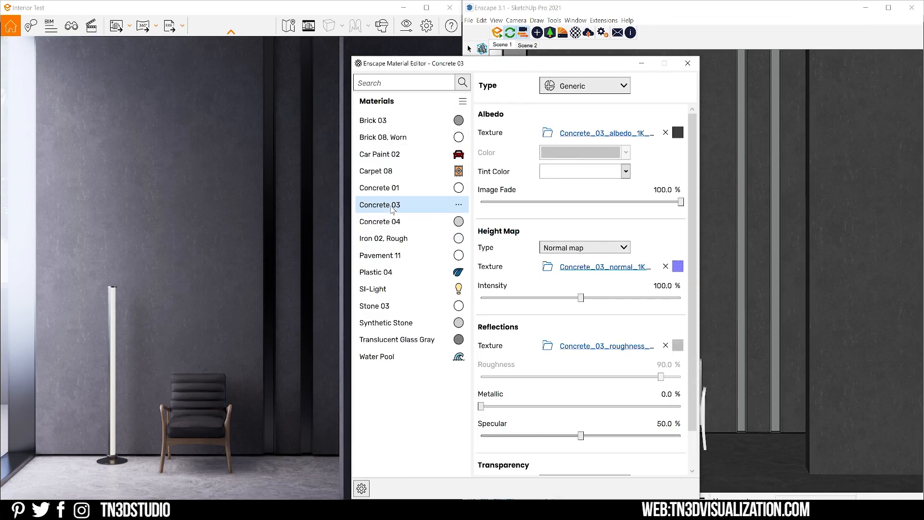
pyautogui.click(459, 205)
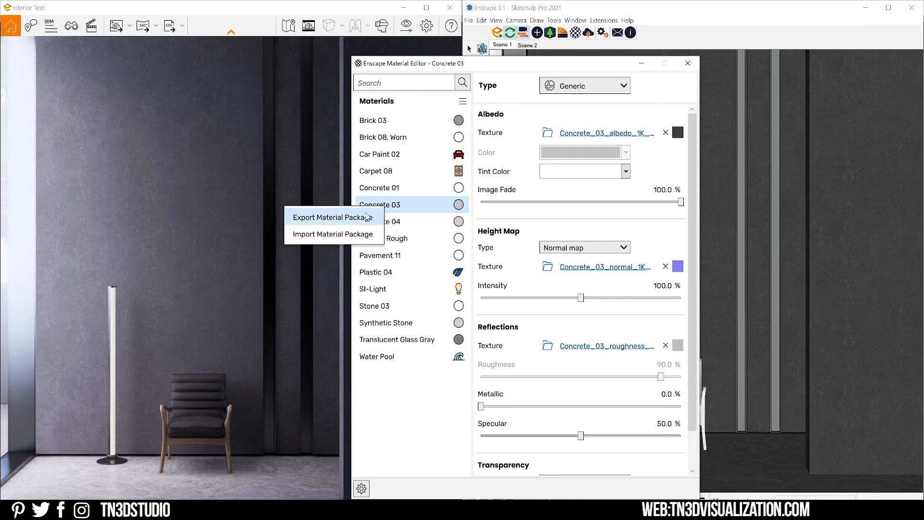
pyautogui.moveTo(332, 234)
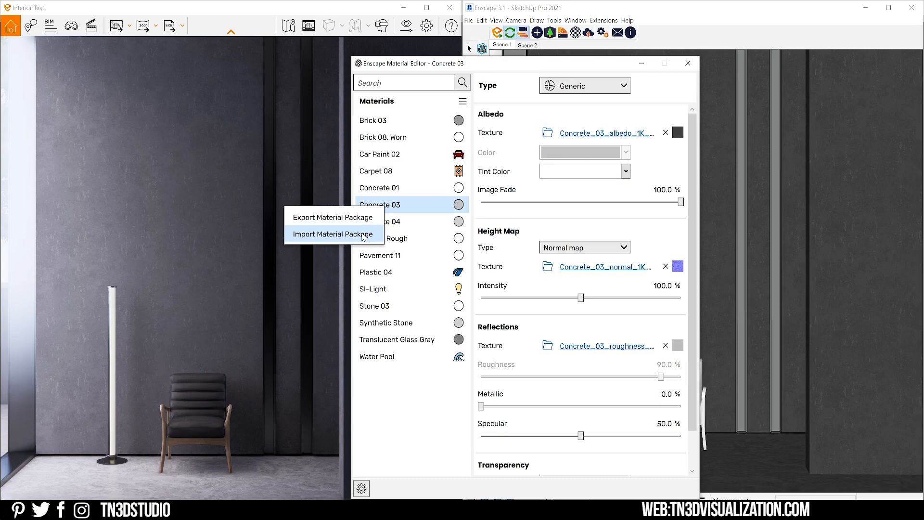
pyautogui.click(333, 234)
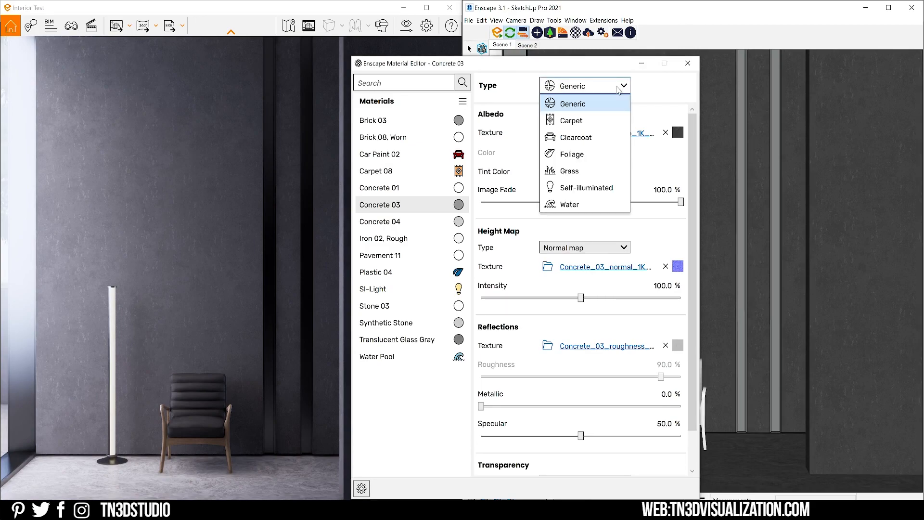
pyautogui.moveTo(604, 107)
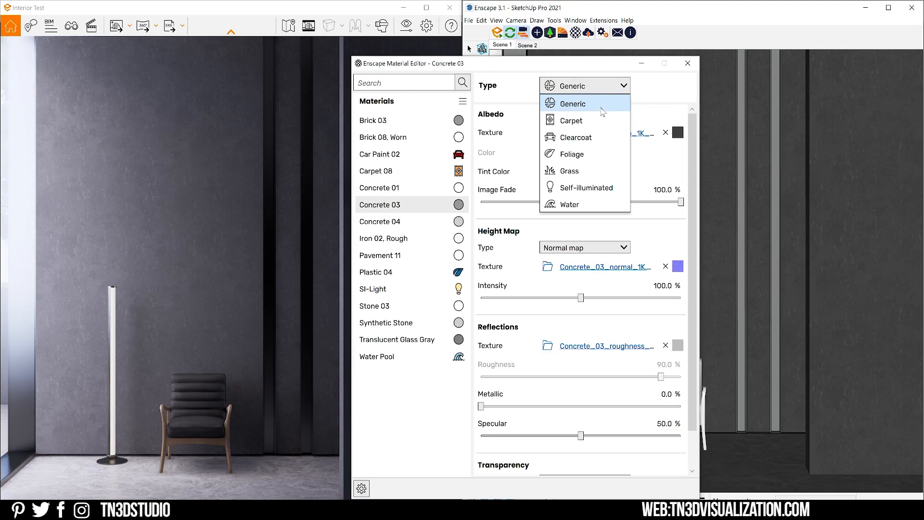
pyautogui.moveTo(583, 120)
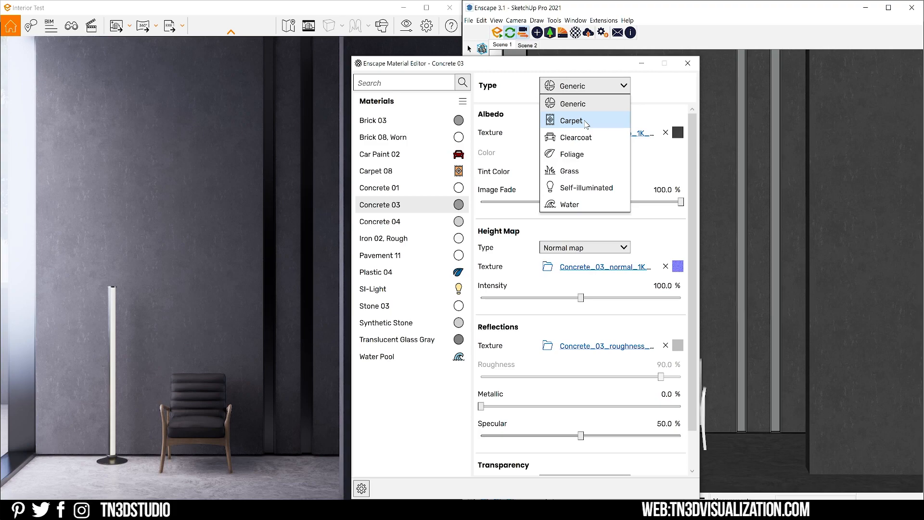
pyautogui.moveTo(586, 136)
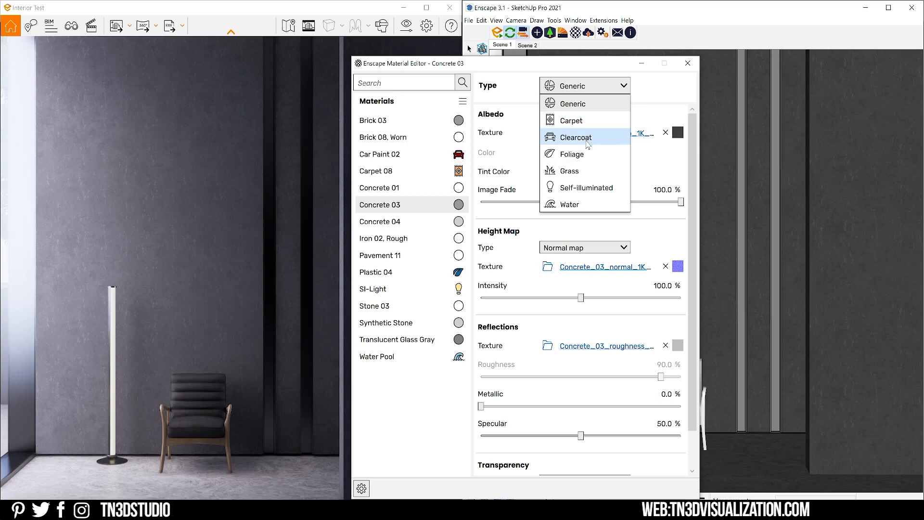
pyautogui.moveTo(585, 154)
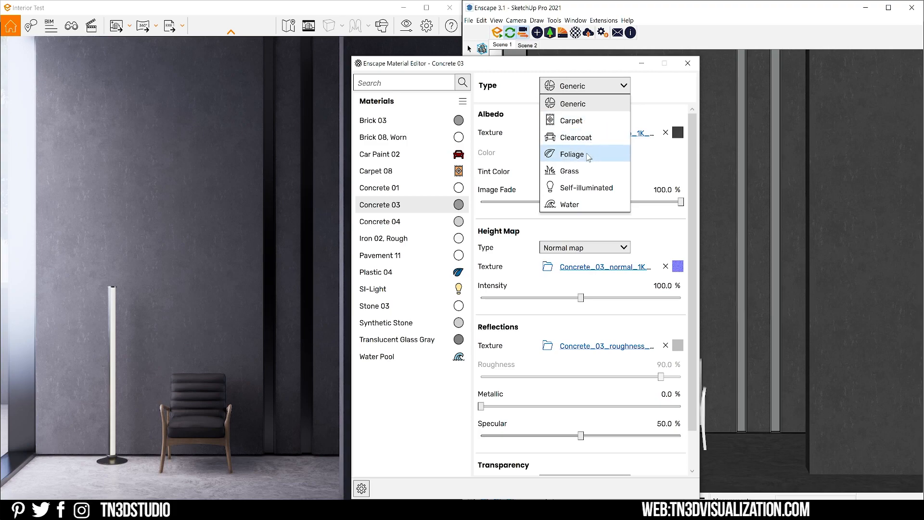
pyautogui.moveTo(583, 171)
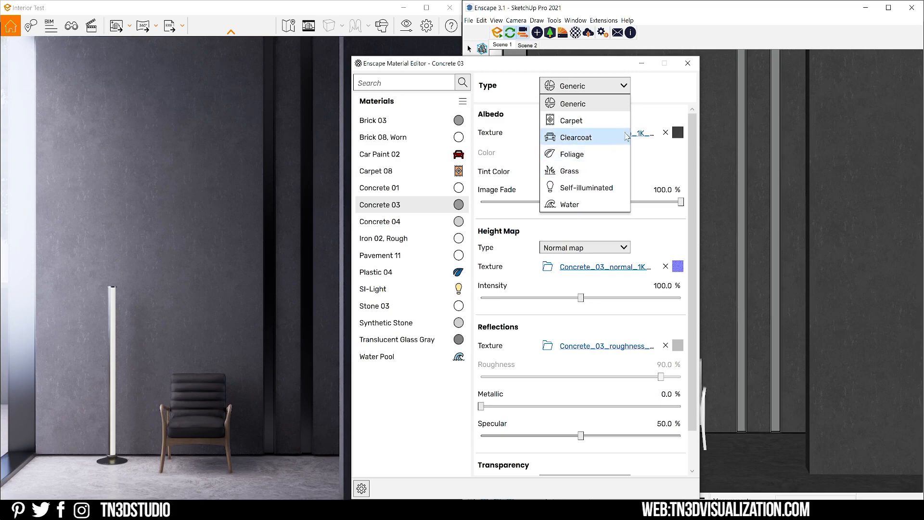
# - Close the Type list unchanged and inspect Car Paint 02, Carpet 08, then SI-Light
pyautogui.click(572, 103)
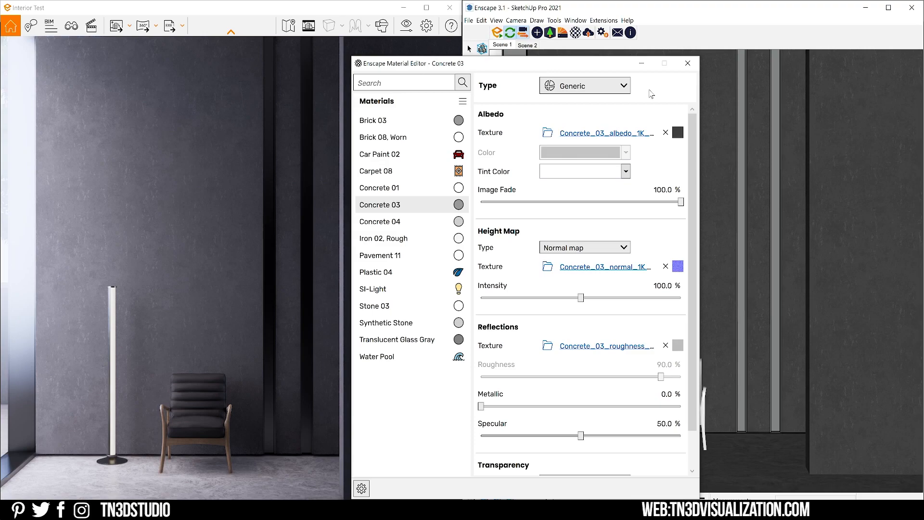
pyautogui.moveTo(611, 110)
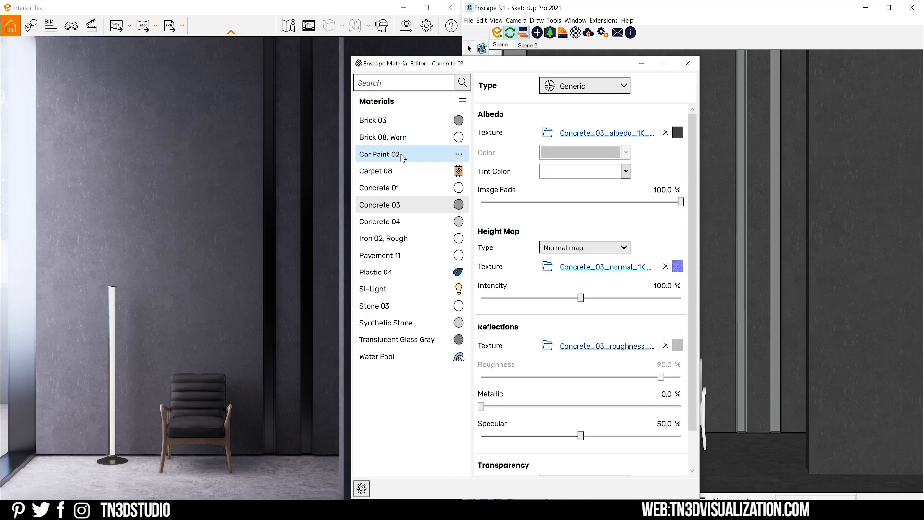
pyautogui.click(382, 154)
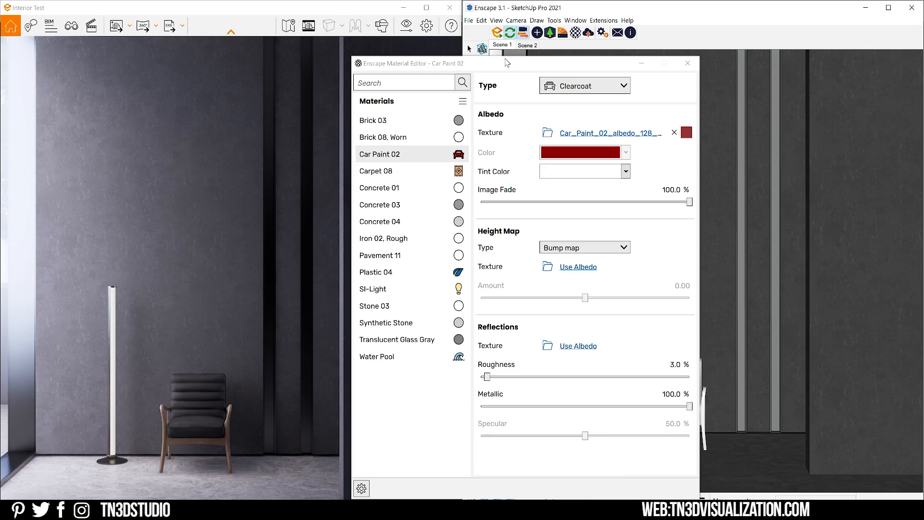
pyautogui.click(380, 170)
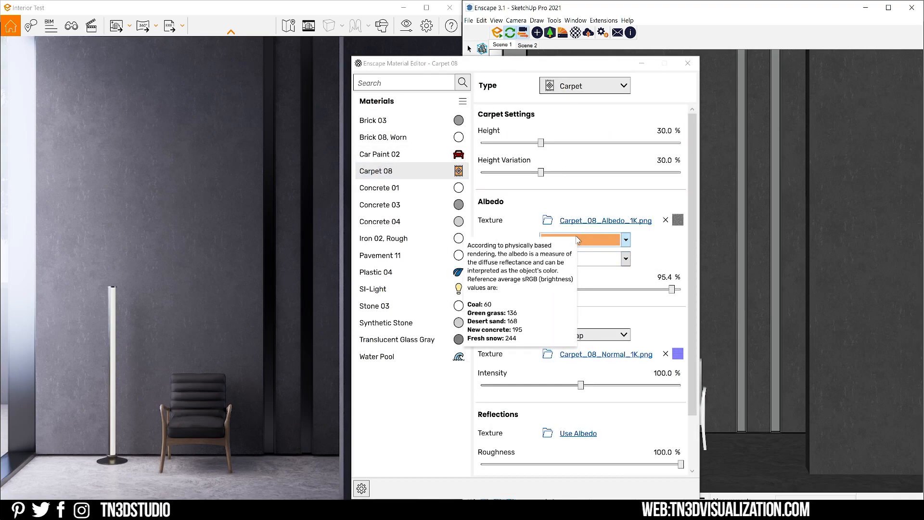
pyautogui.click(375, 271)
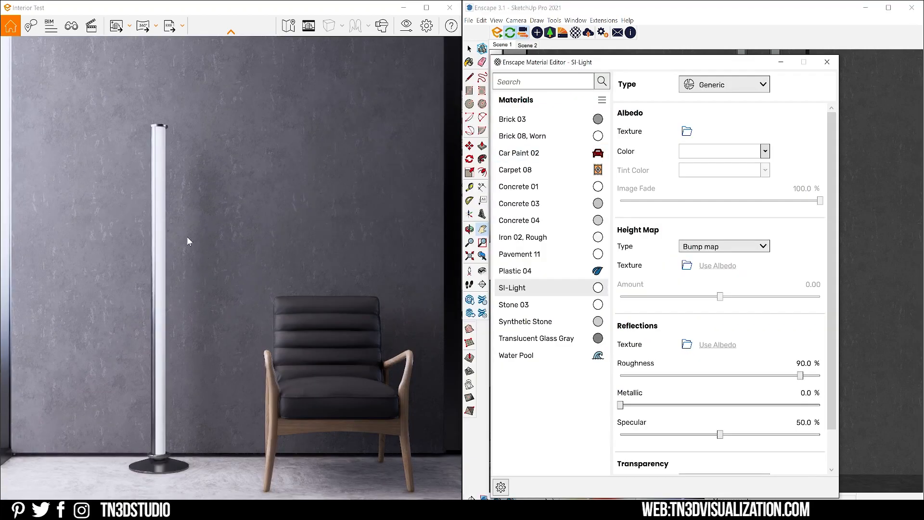
# - Set SI-Light to Self-illuminated at 643 cd/m² and pick its glow colour
pyautogui.click(724, 84)
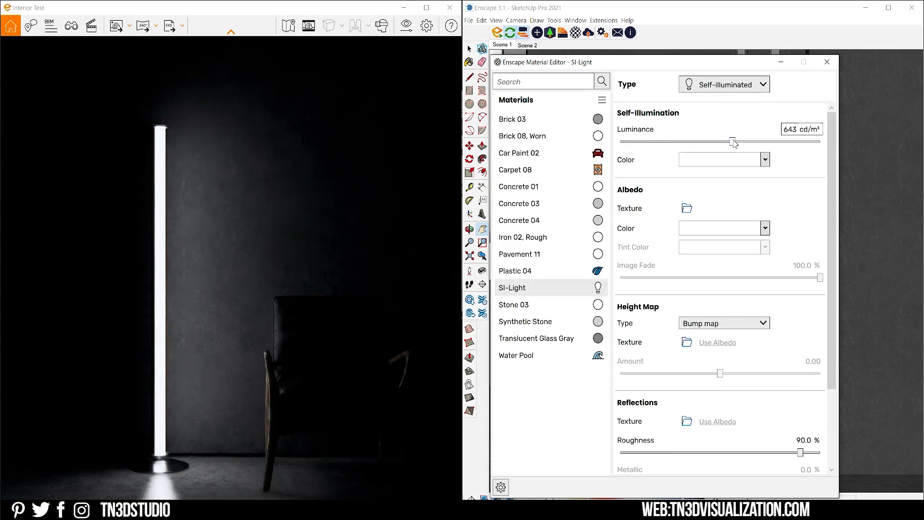
pyautogui.click(764, 159)
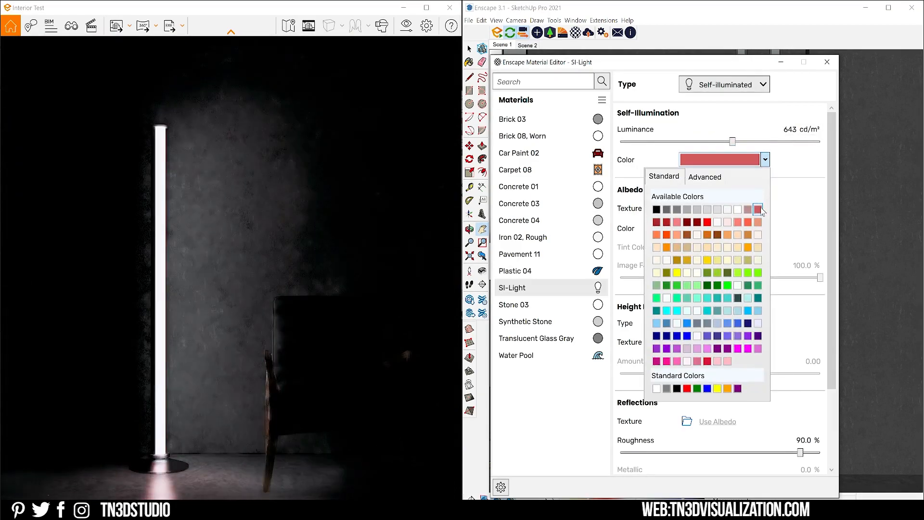
pyautogui.click(378, 205)
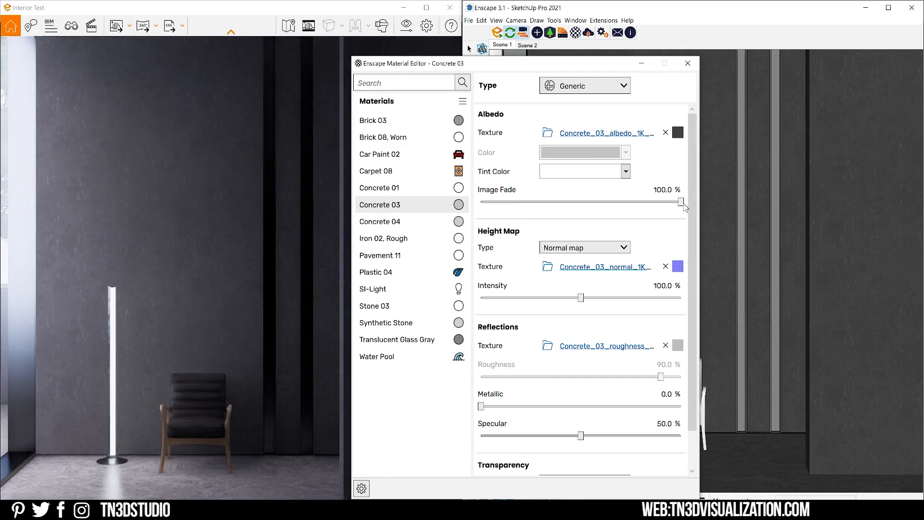
pyautogui.click(584, 247)
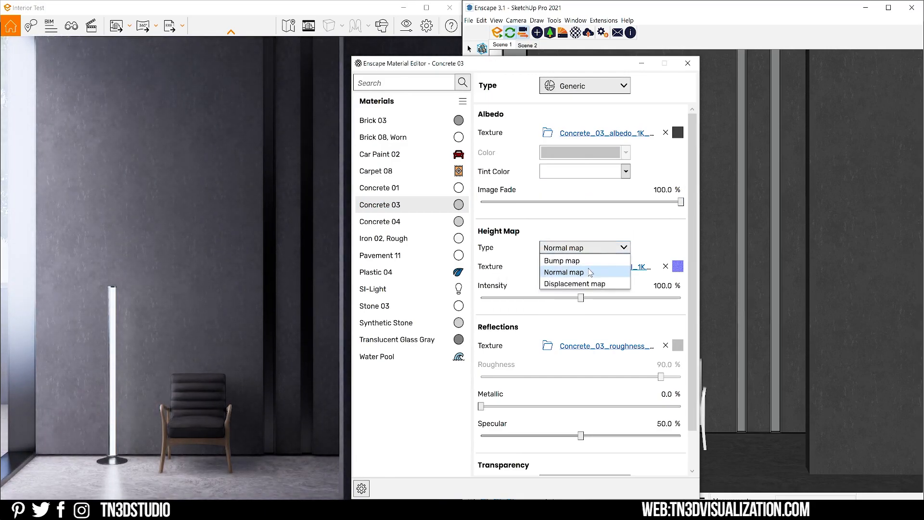
pyautogui.click(562, 271)
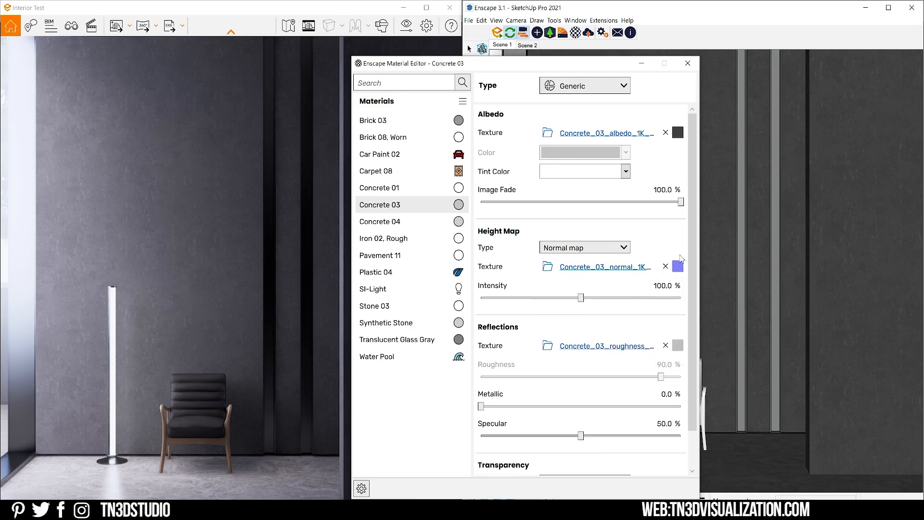
pyautogui.moveTo(678, 265)
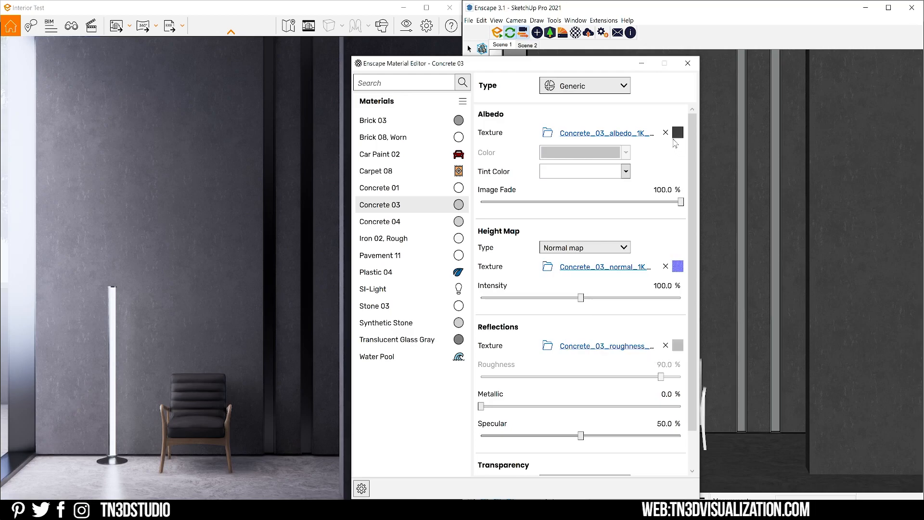
pyautogui.click(677, 132)
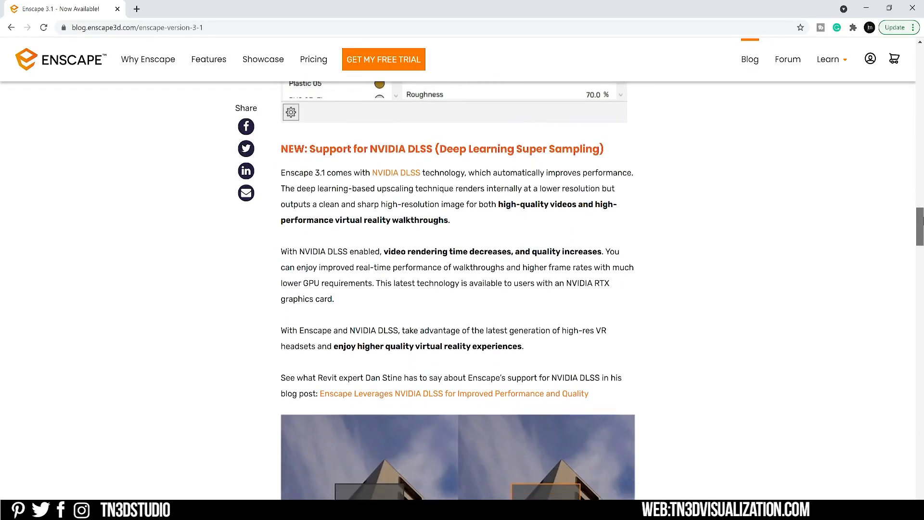
pyautogui.moveTo(280, 152)
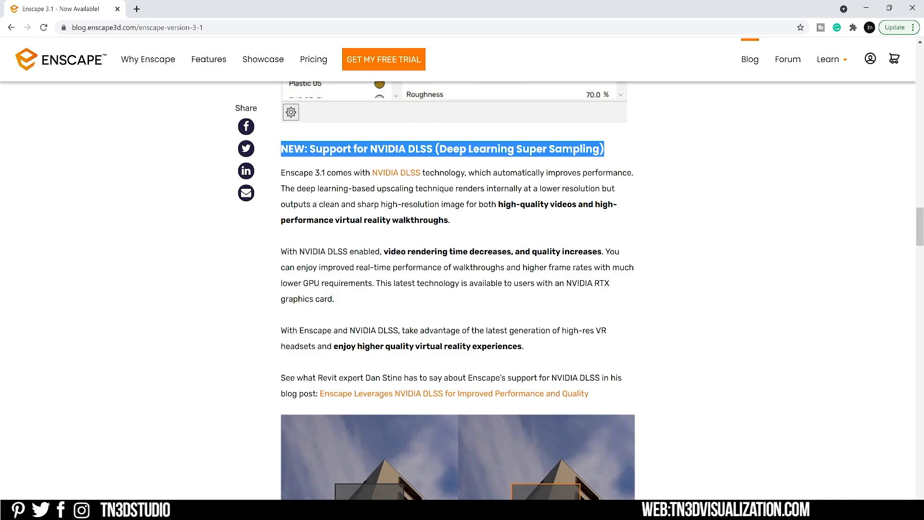
# - Skim NVIDIA's DLSS page in a new tab, then read the blog's DLSS section
pyautogui.click(396, 173)
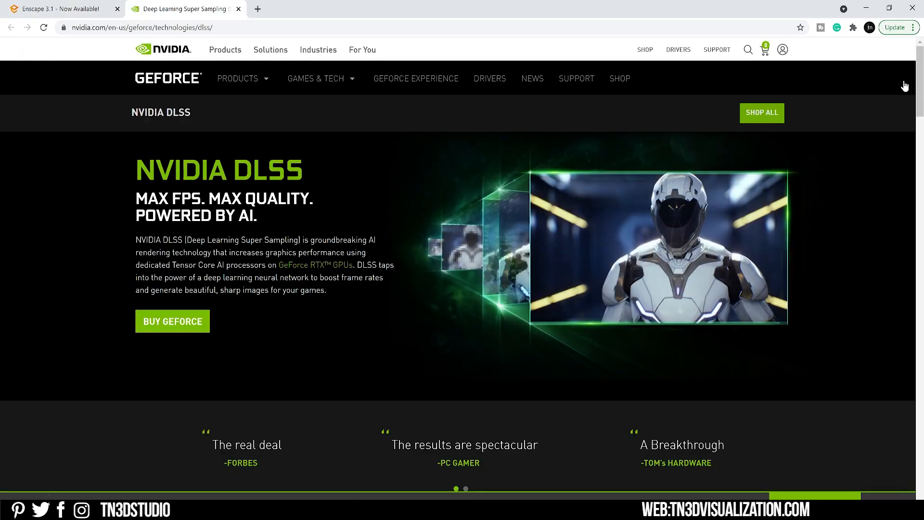
pyautogui.scroll(-3)
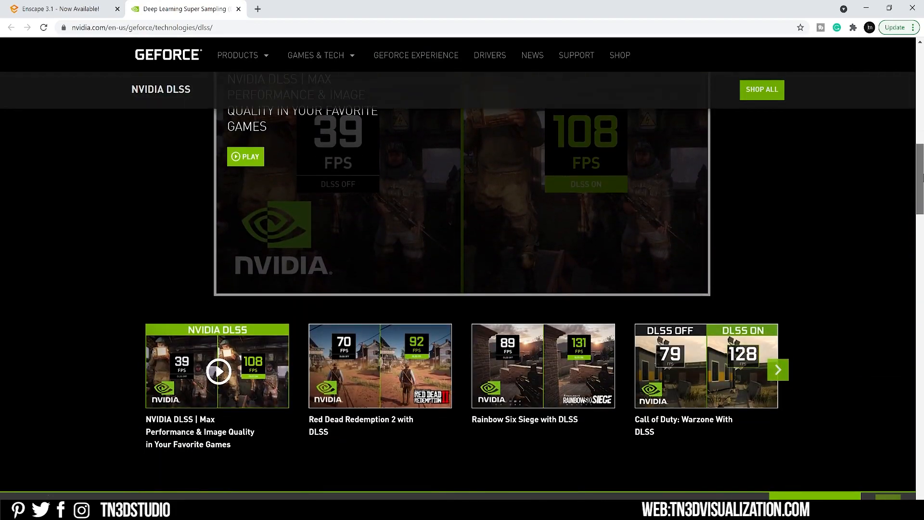
pyautogui.click(59, 8)
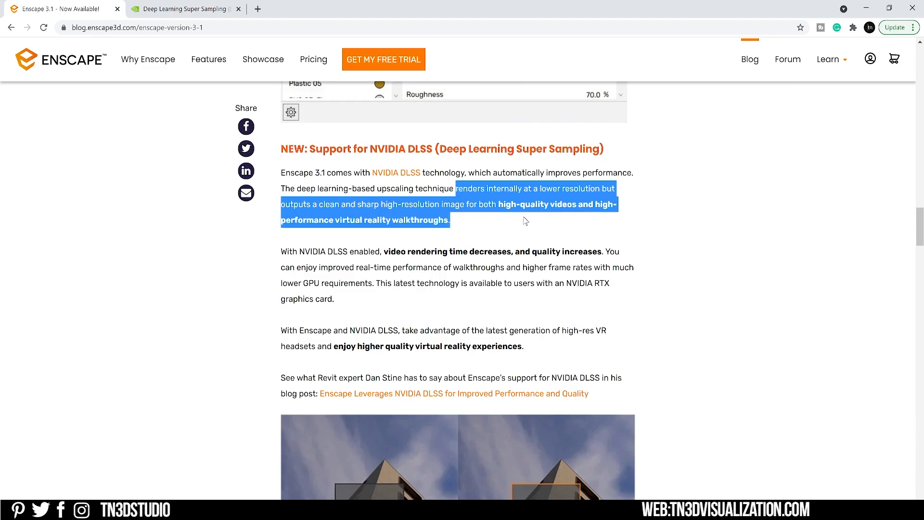
pyautogui.moveTo(551, 232)
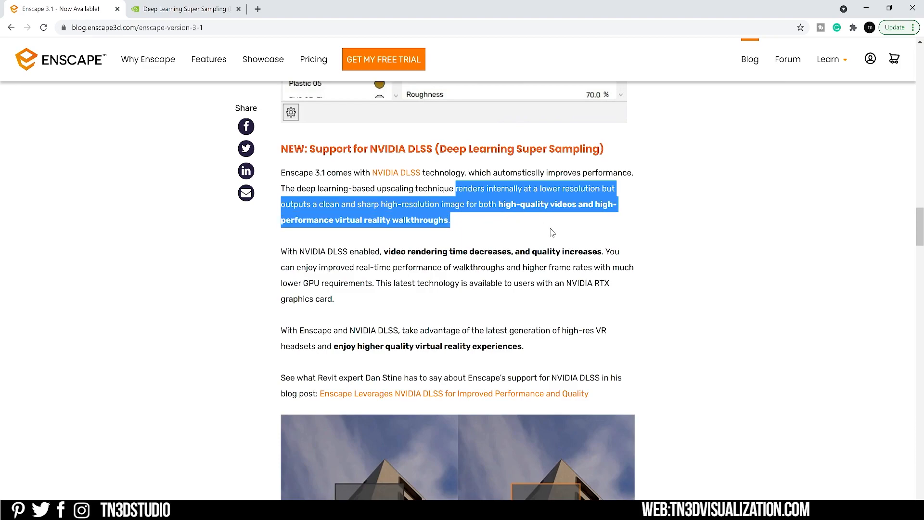
pyautogui.moveTo(323, 243)
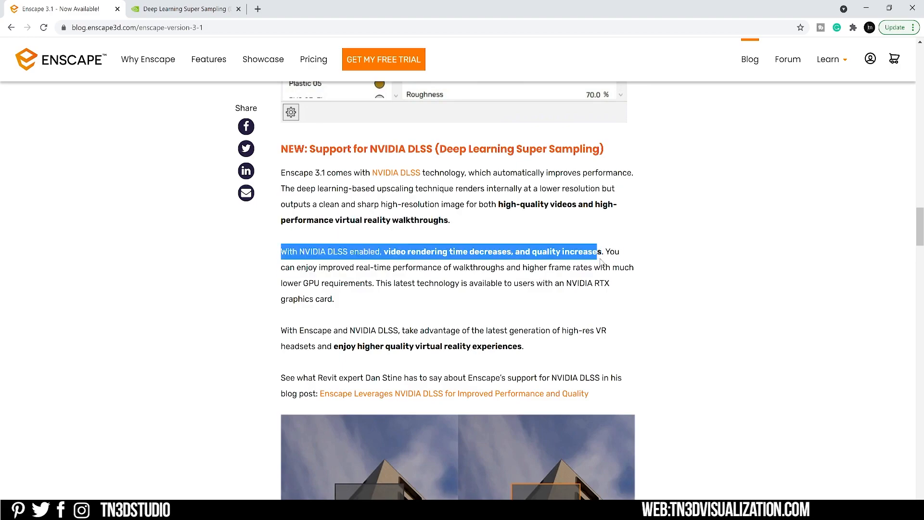
pyautogui.scroll(-3)
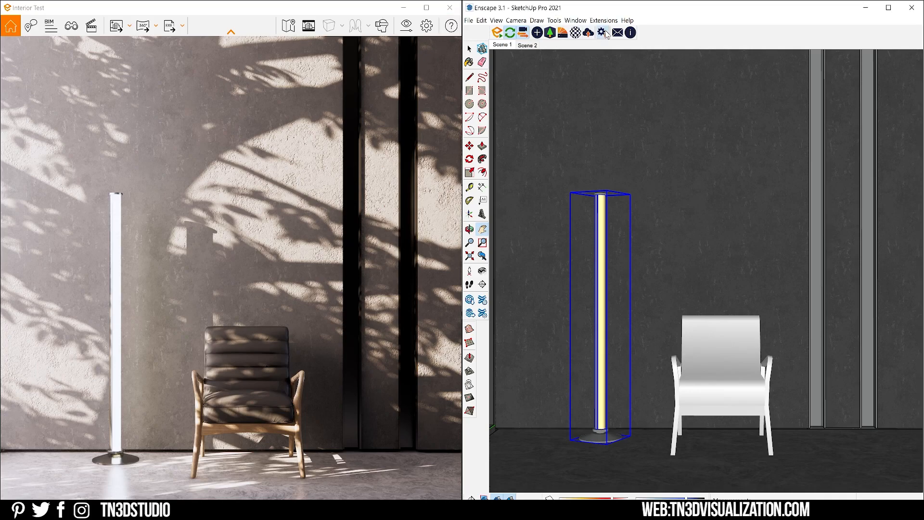
pyautogui.click(602, 33)
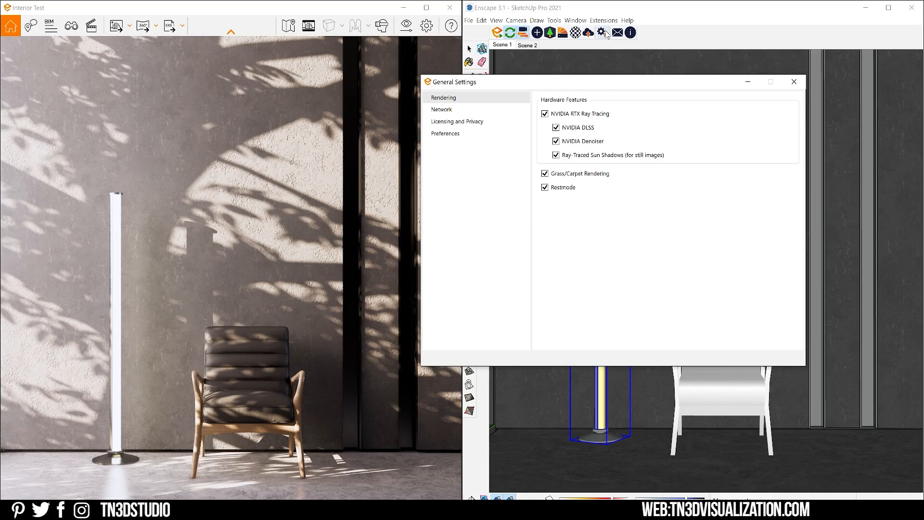
pyautogui.moveTo(545, 113)
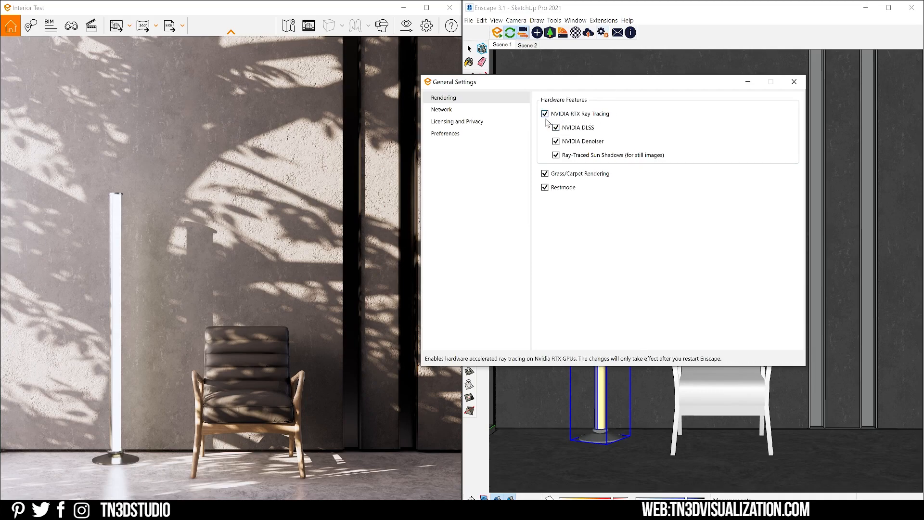
pyautogui.moveTo(588, 134)
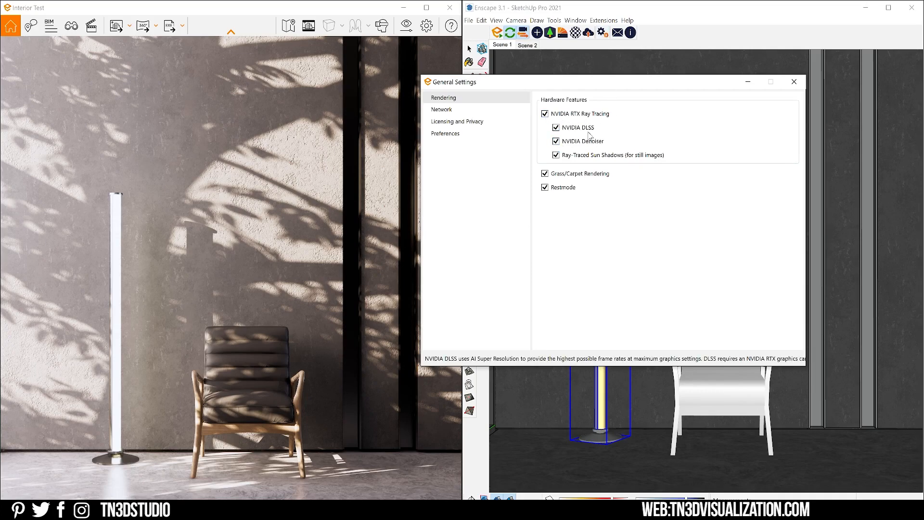
pyautogui.moveTo(610, 163)
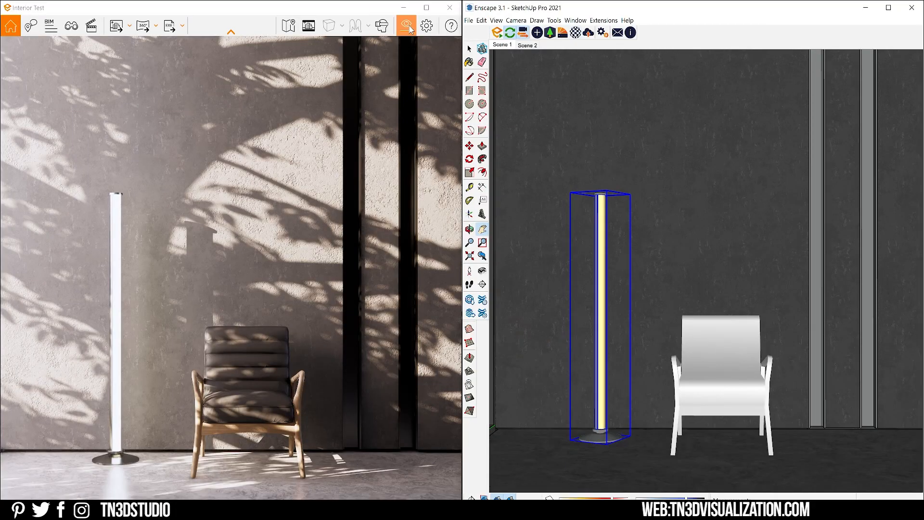
# - Open Enscape Visual Settings to view the Atmosphere tab's 92% Shadow Sharpness
pyautogui.click(426, 26)
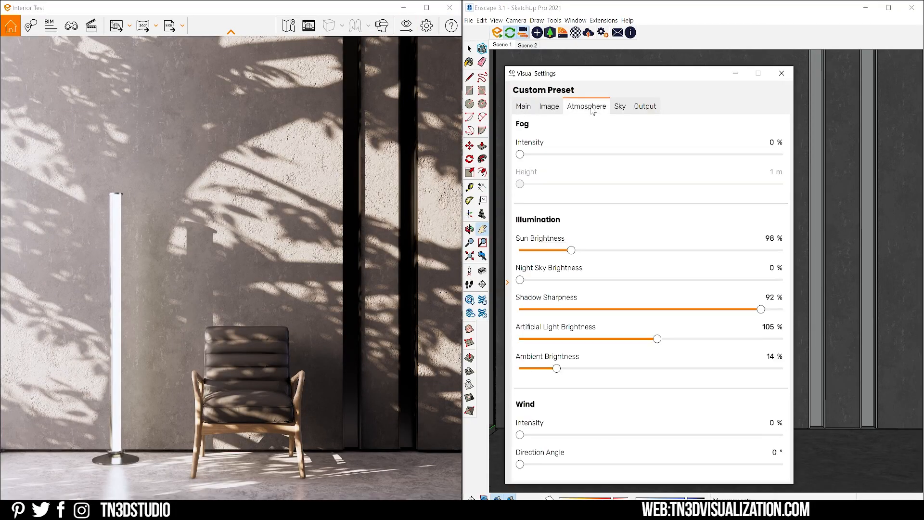
pyautogui.moveTo(760, 309)
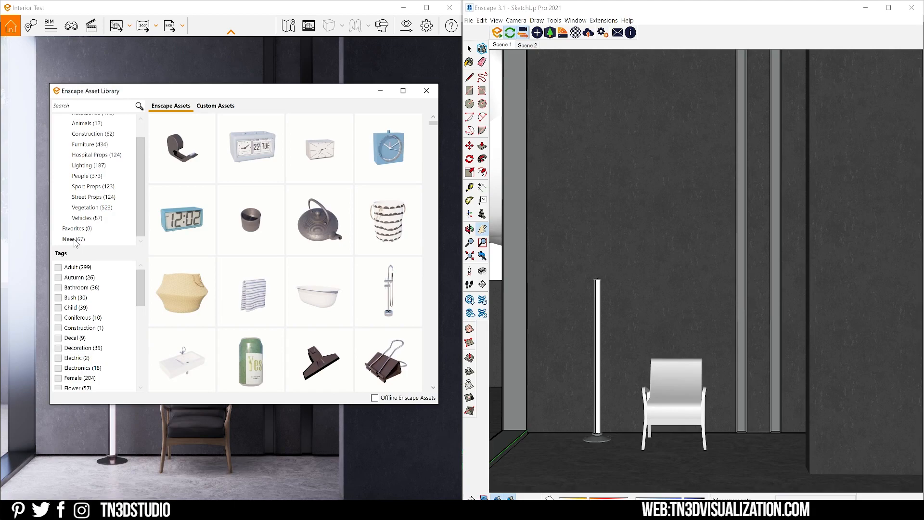
# - Filter the Asset Library to the New category and scroll through the new assets
pyautogui.click(68, 239)
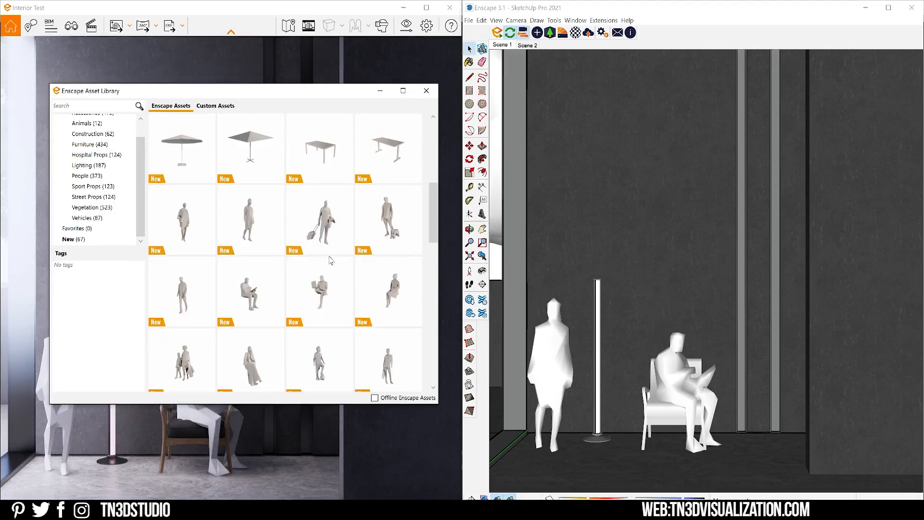
pyautogui.scroll(-3)
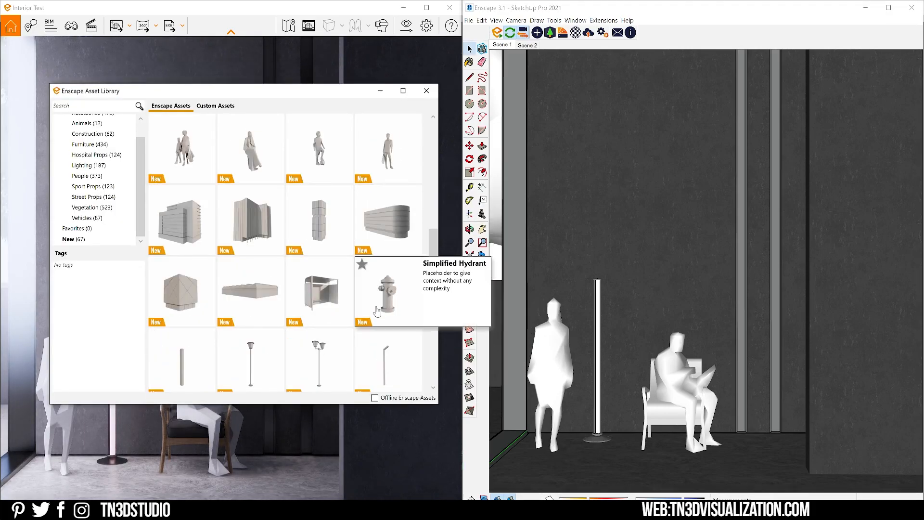
pyautogui.scroll(-3)
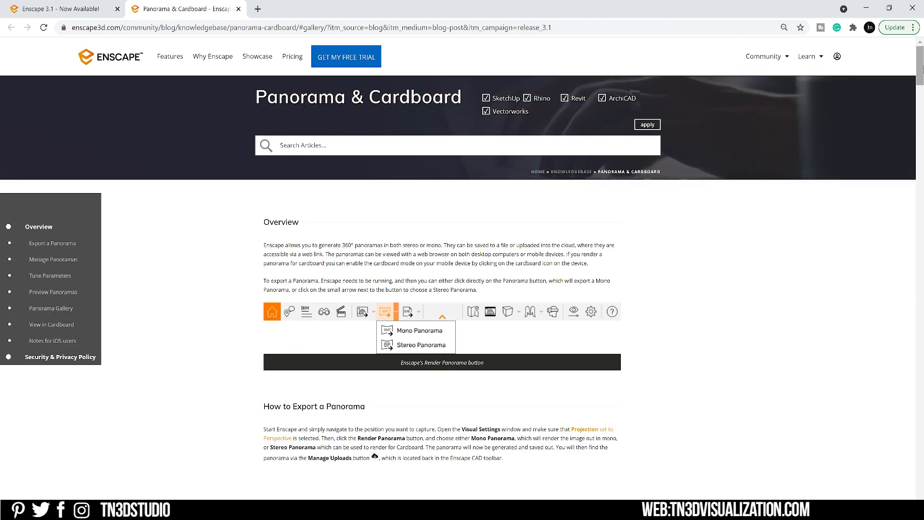
# - Scroll the Panorama & Cardboard article down to its Panorama Gallery section
pyautogui.scroll(-3)
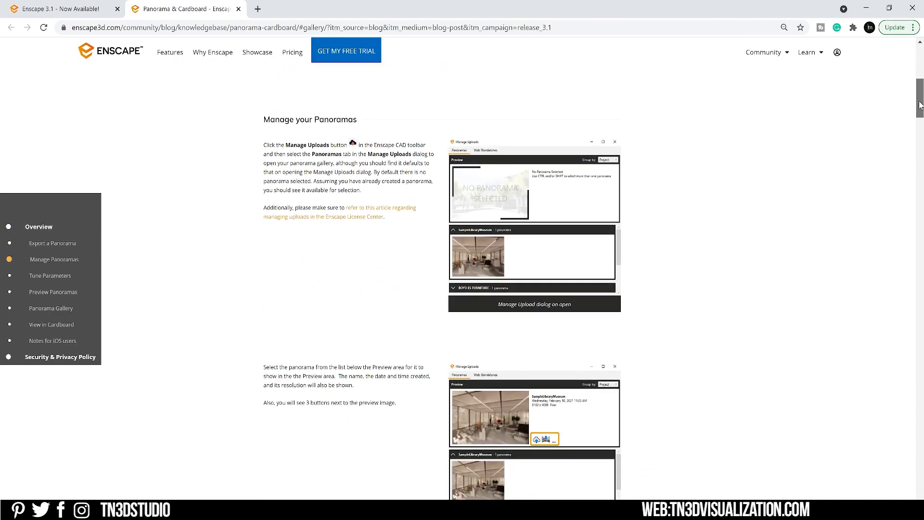
pyautogui.scroll(-3)
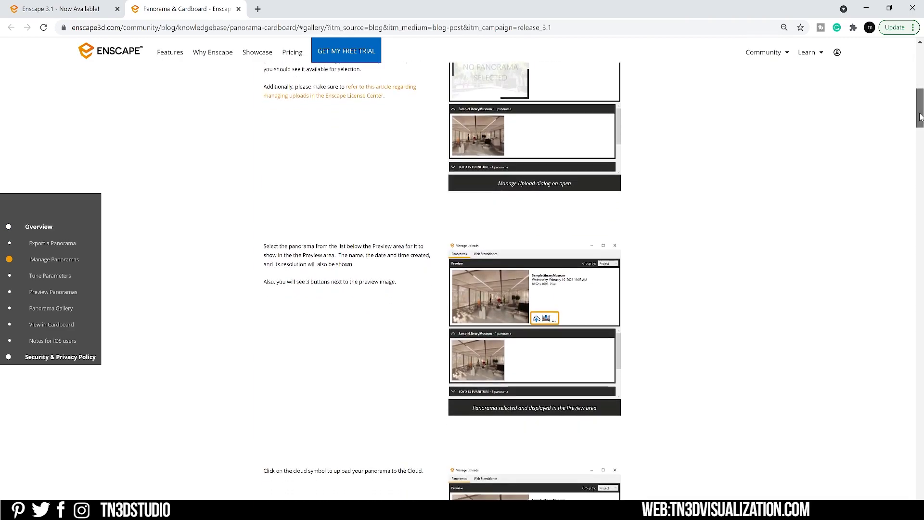
pyautogui.scroll(-3)
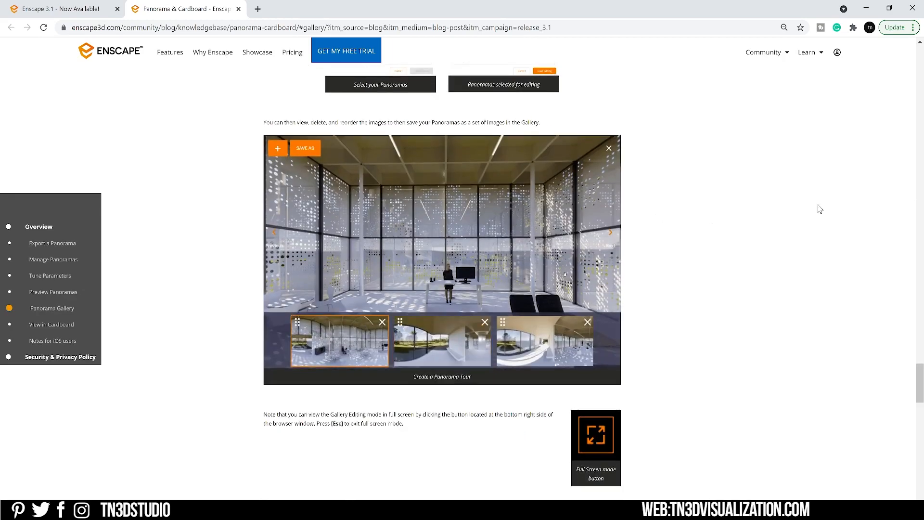
pyautogui.click(544, 340)
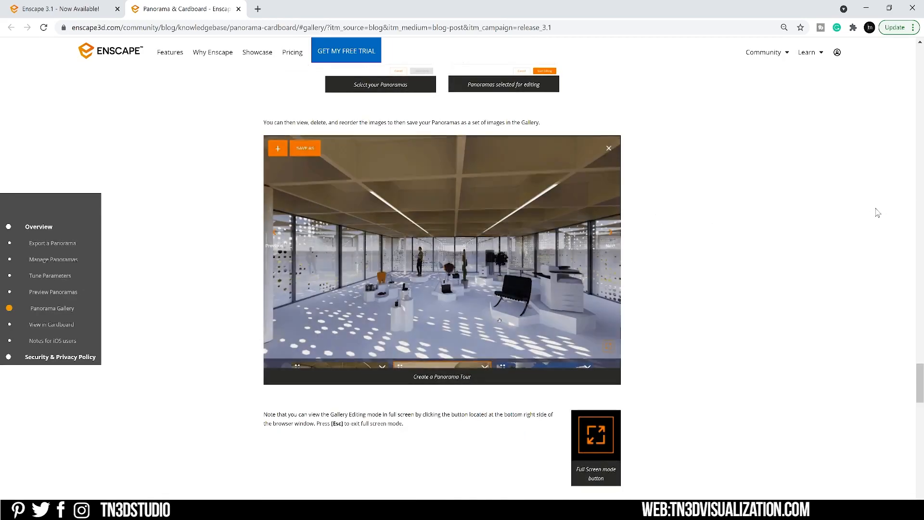
pyautogui.click(305, 148)
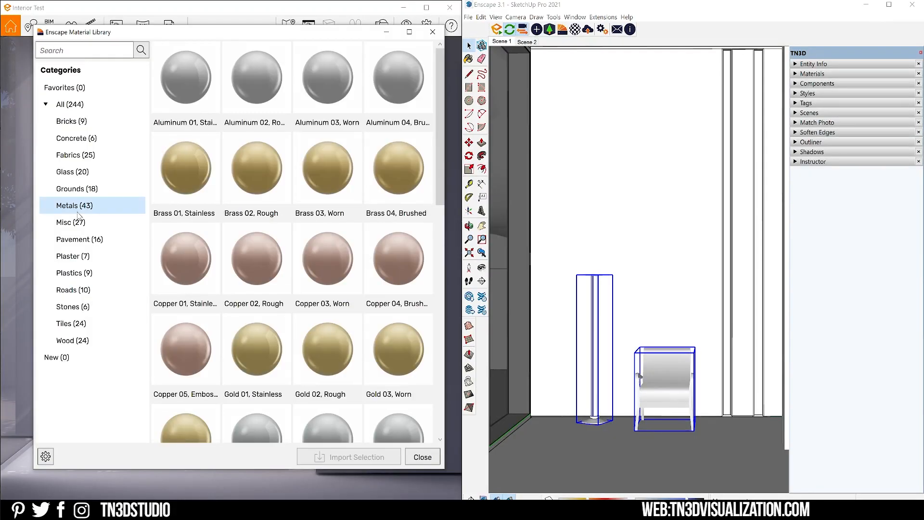
# - Browse the Roads and Metals categories in the Enscape Material Library
pyautogui.click(66, 289)
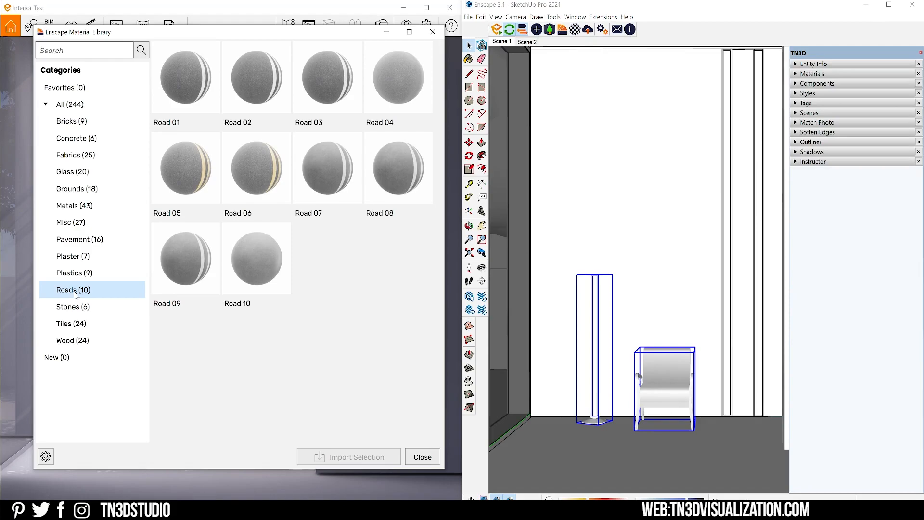
pyautogui.click(72, 340)
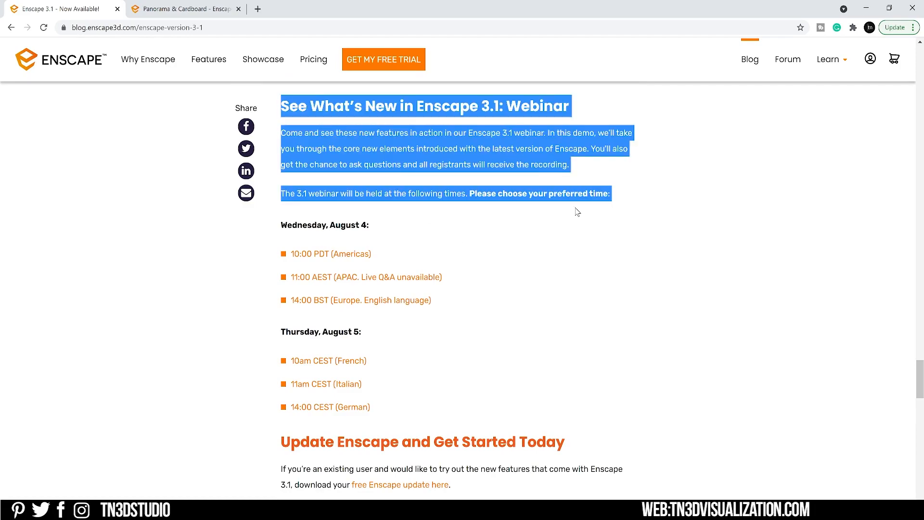
# - Highlight the Wednesday date in the blog post's webinar schedule
pyautogui.doubleClick(304, 225)
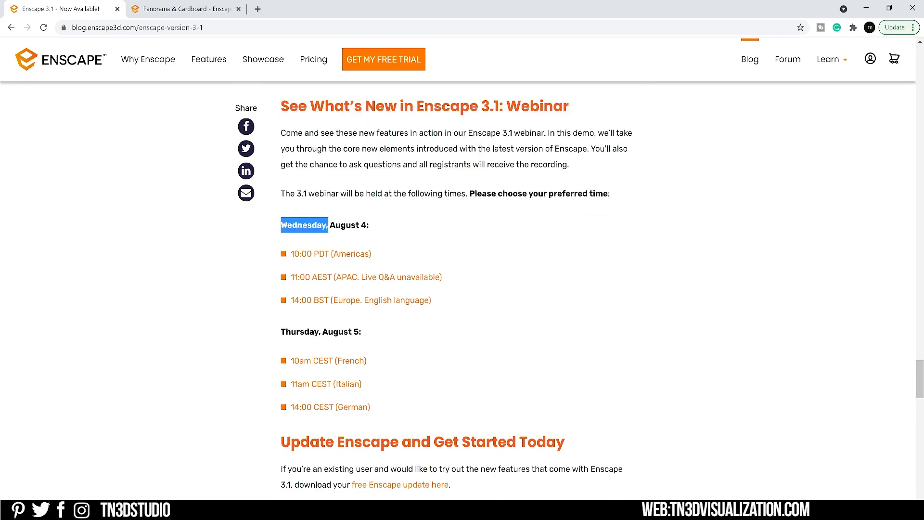